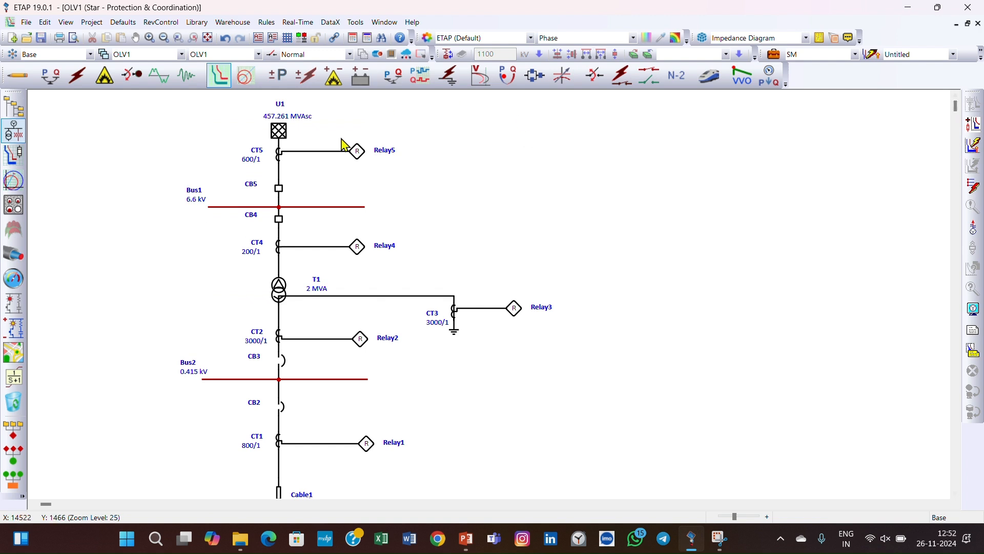
mouse_move(296, 156)
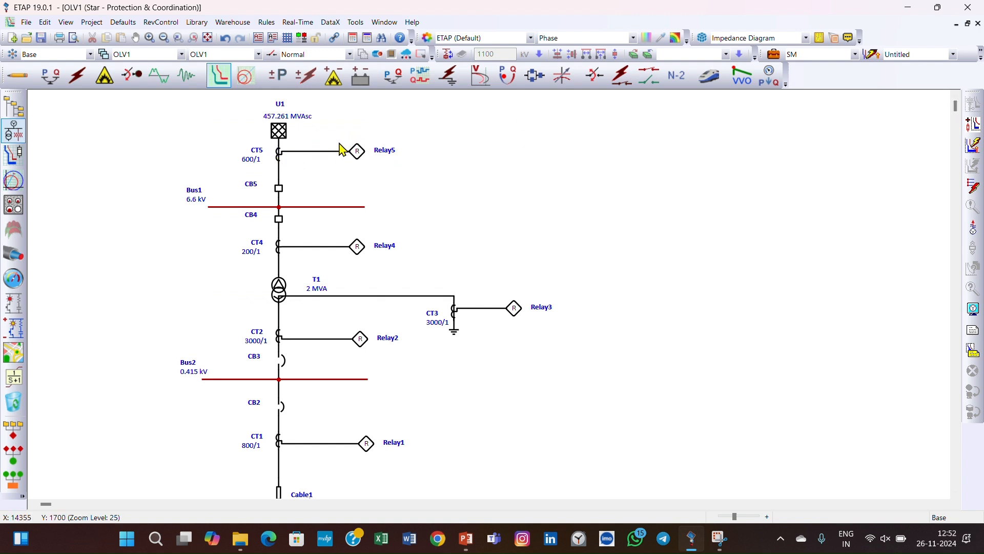
mouse_move(296, 188)
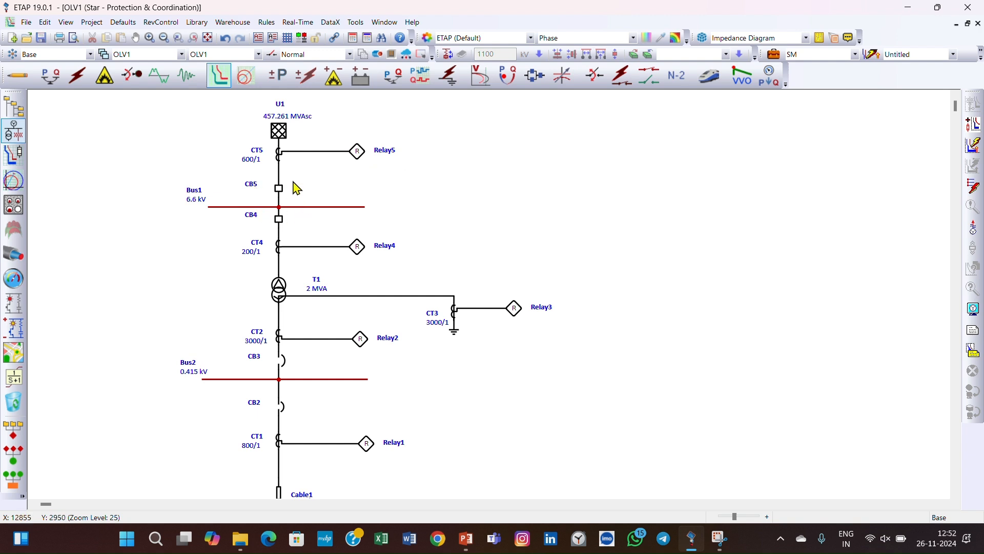
mouse_move(273, 220)
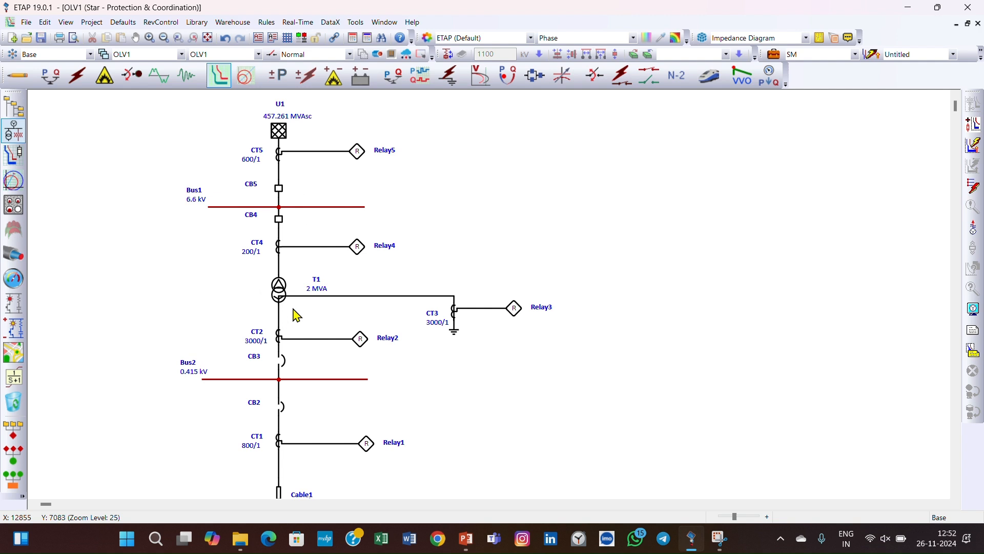
mouse_move(296, 281)
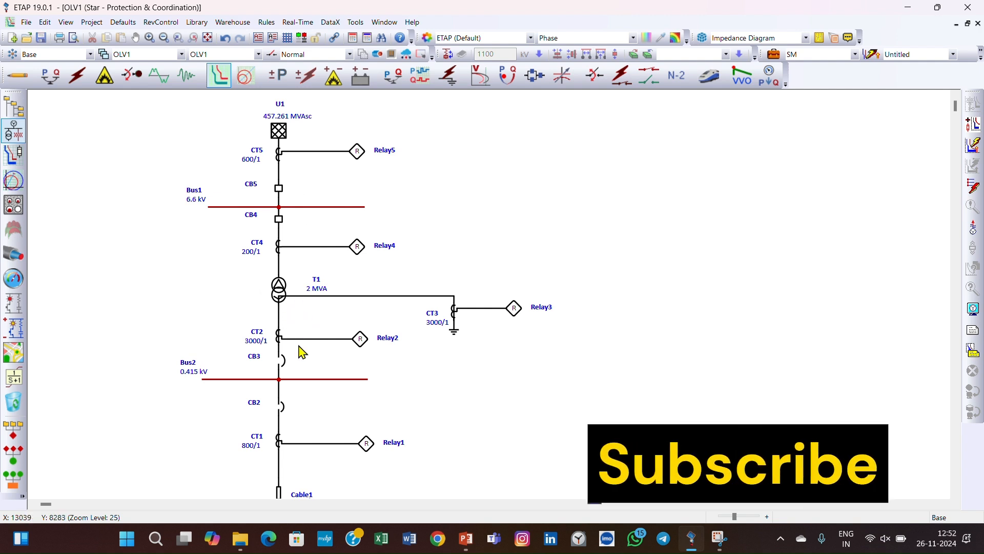
mouse_move(331, 313)
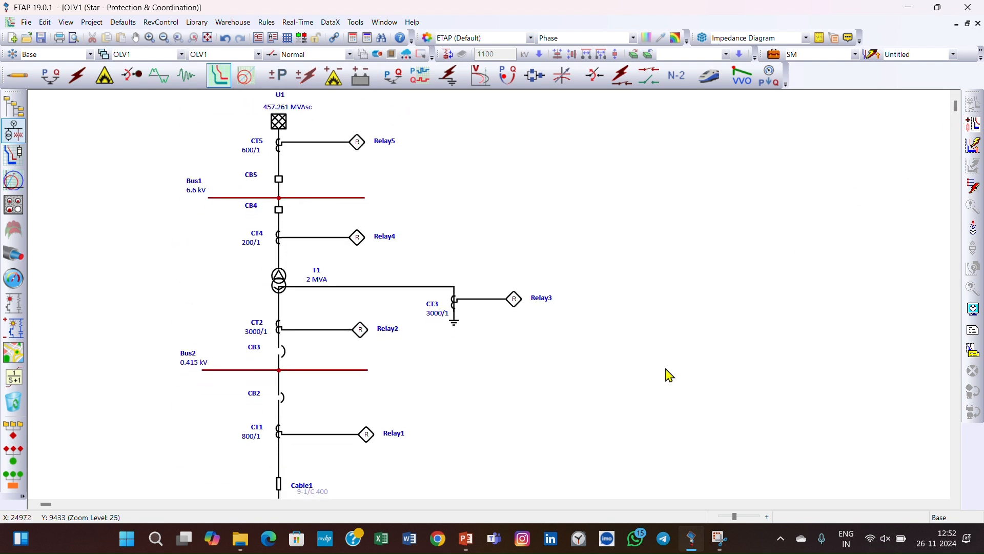
Step: Scroll down to show SW1, Fuse1, Cont1, OL1 and the 75 kW motor Mtr1
scroll("down", 3)
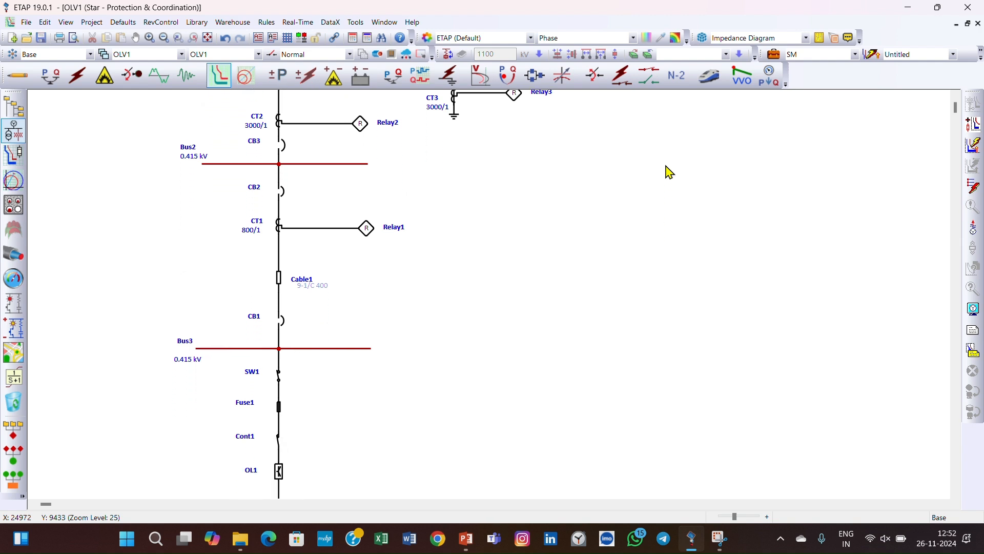
scroll("down", 3)
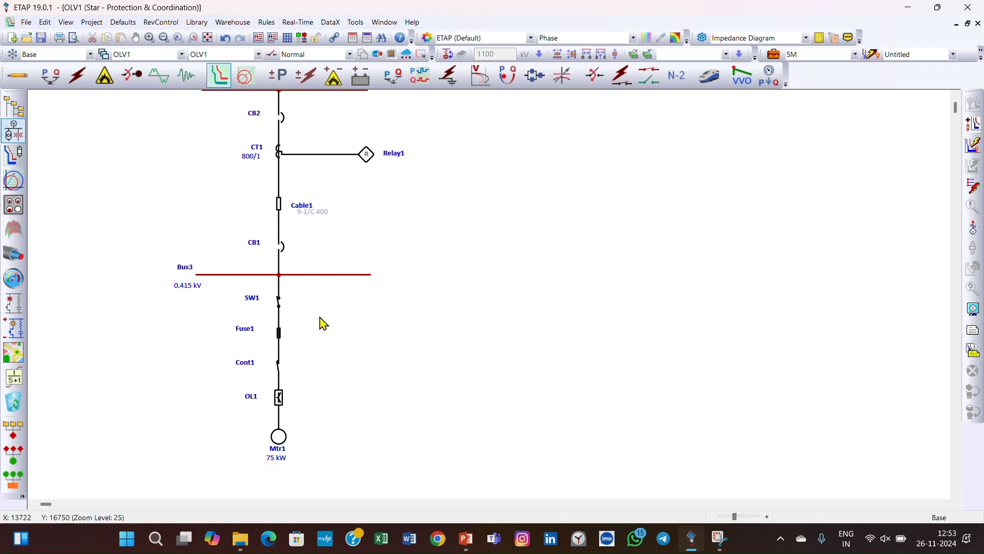
mouse_move(204, 419)
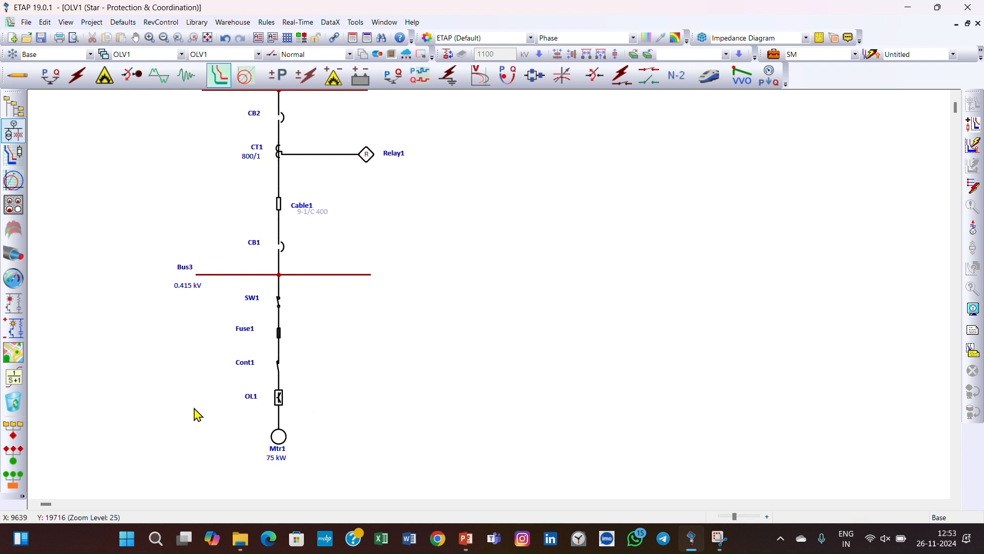
mouse_move(264, 411)
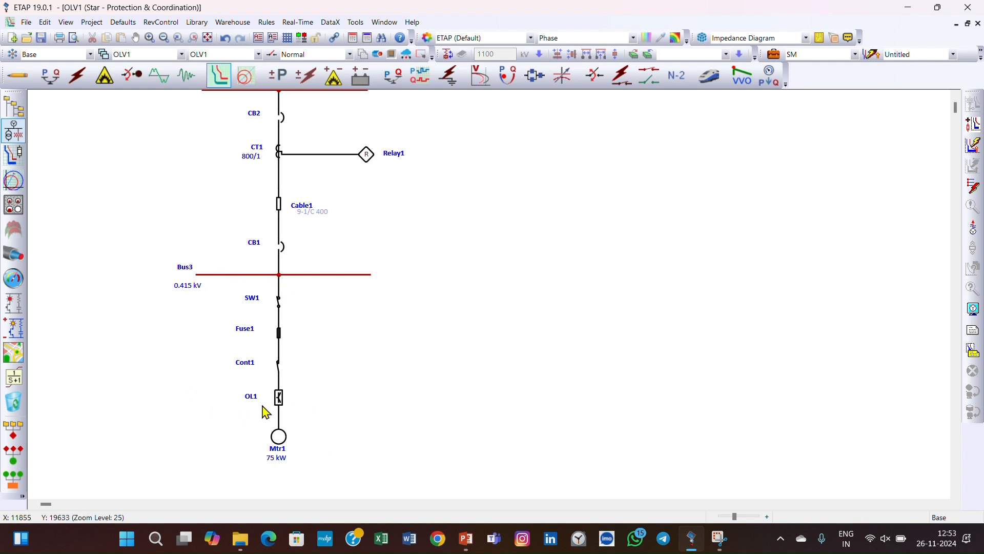
mouse_move(254, 369)
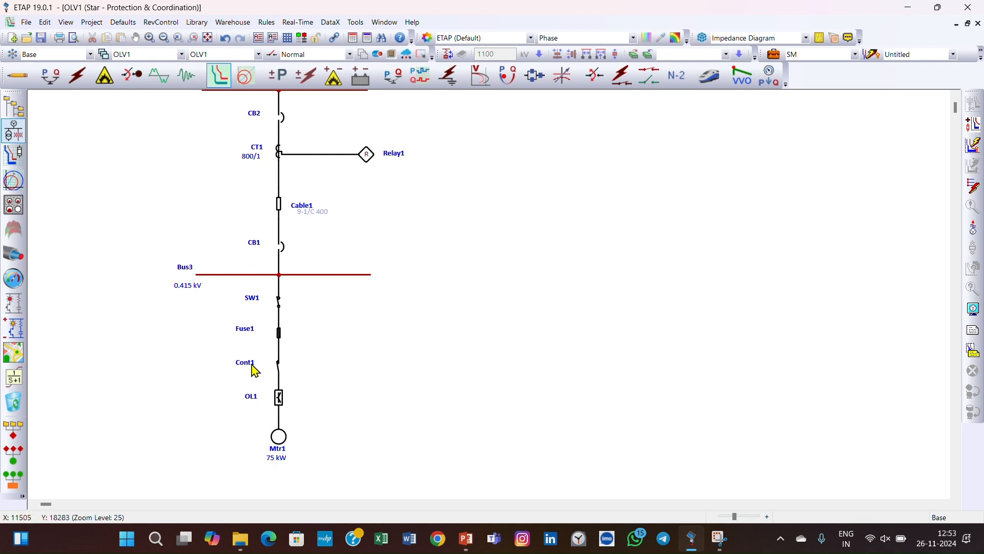
mouse_move(356, 336)
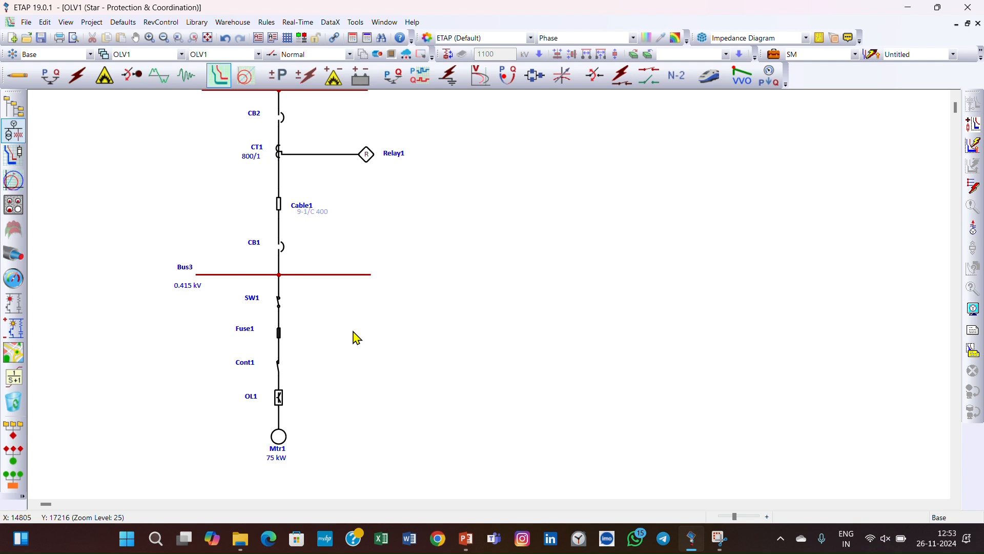
mouse_move(337, 381)
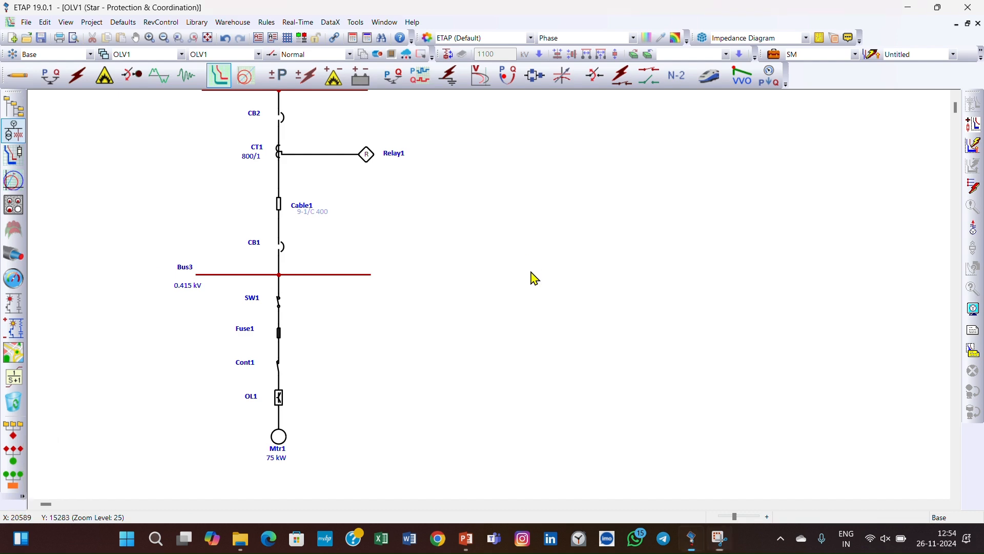
mouse_move(280, 441)
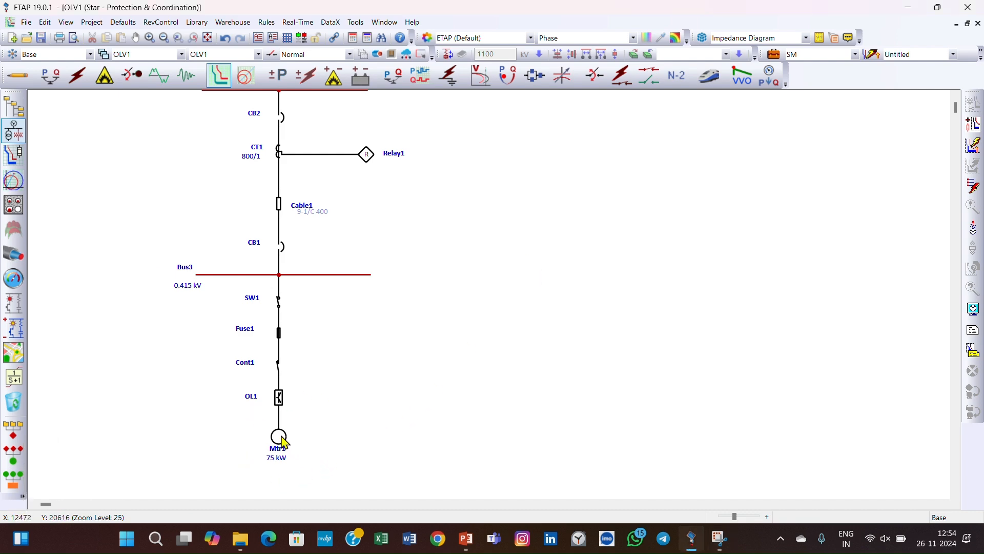
Step: Open Mtr1's editor on its nameplate: 75 kW, 0.415 kV, 123.4 A FLA
double_click(278, 436)
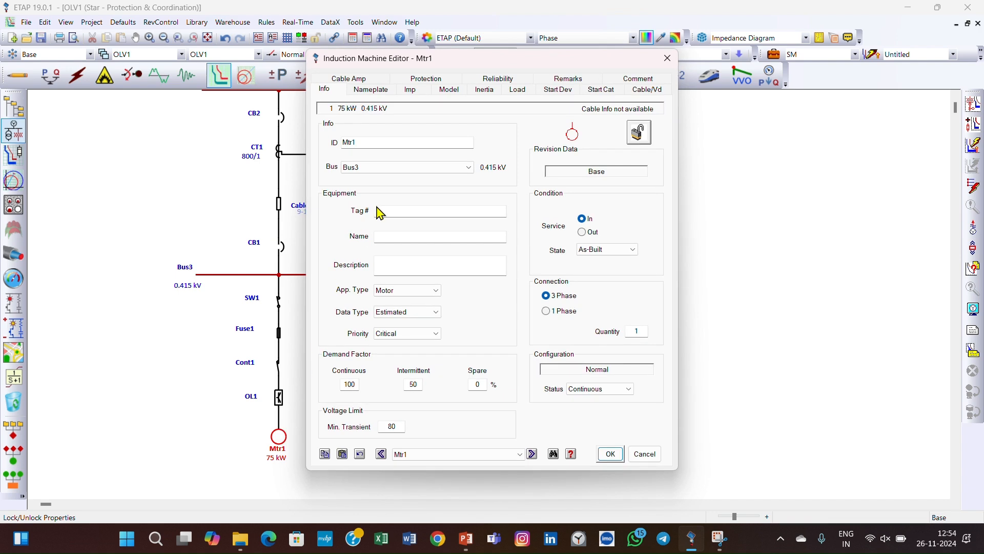
left_click(369, 89)
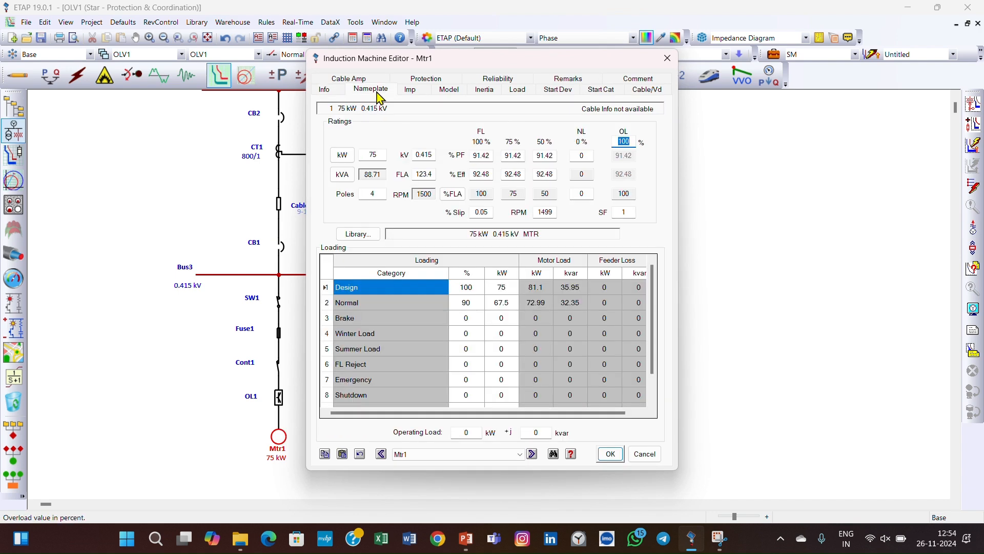
mouse_move(394, 162)
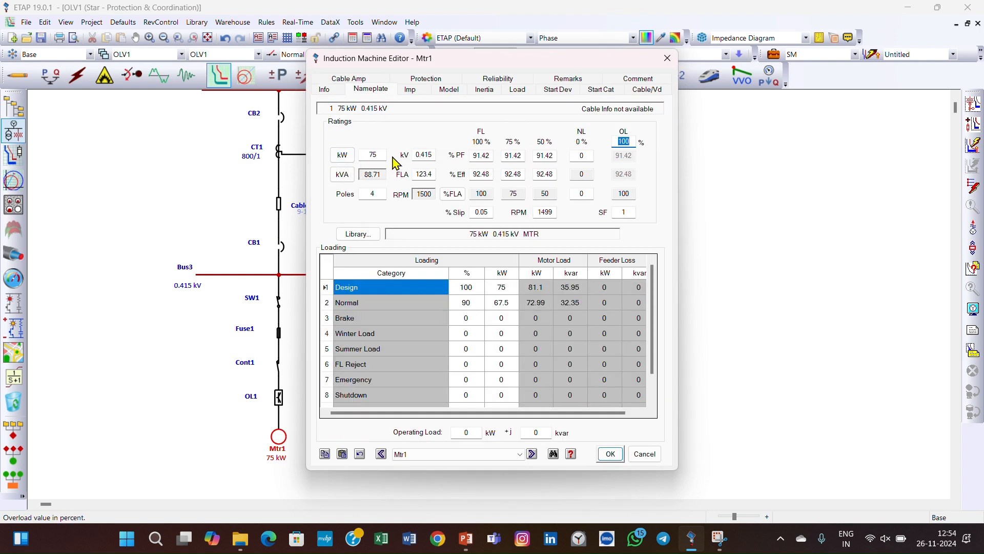
mouse_move(342, 154)
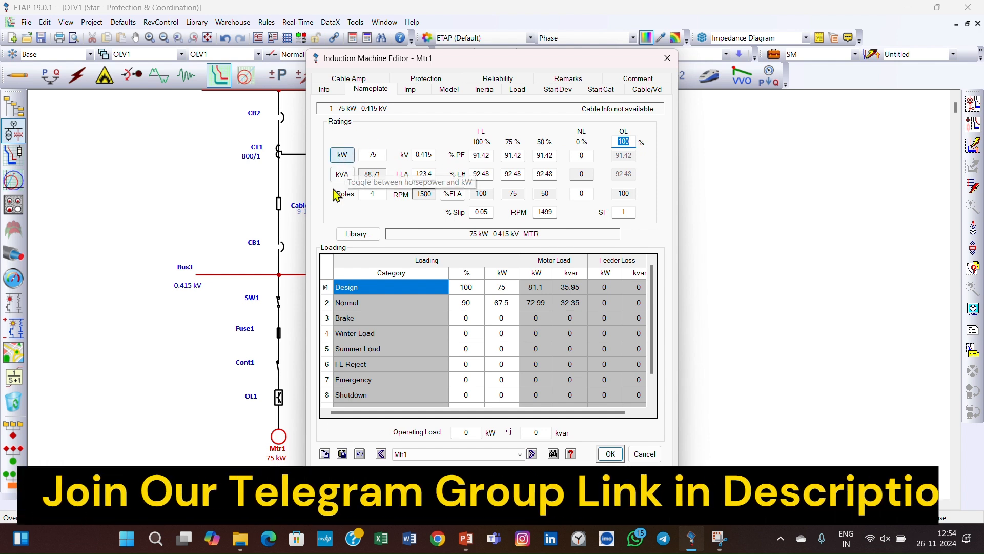
mouse_move(442, 166)
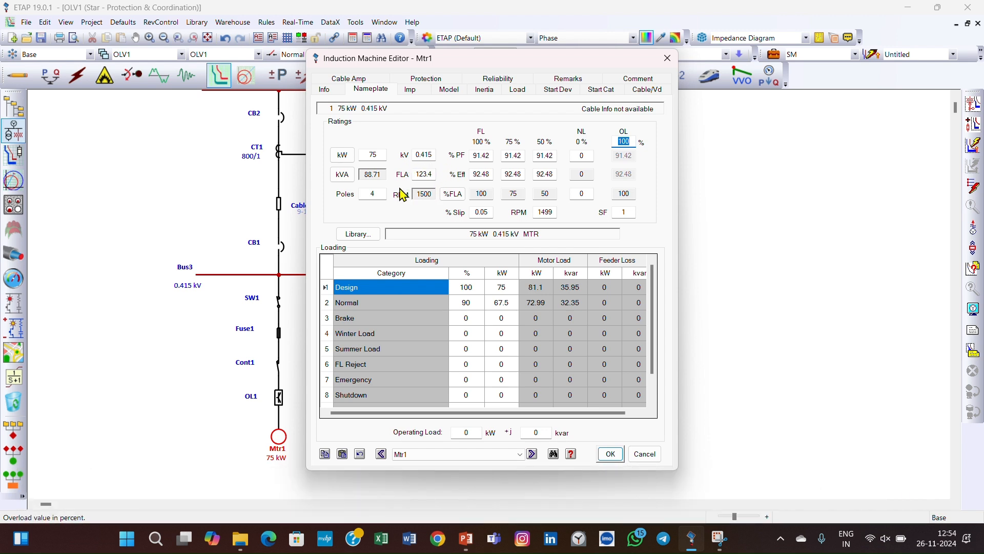
mouse_move(439, 190)
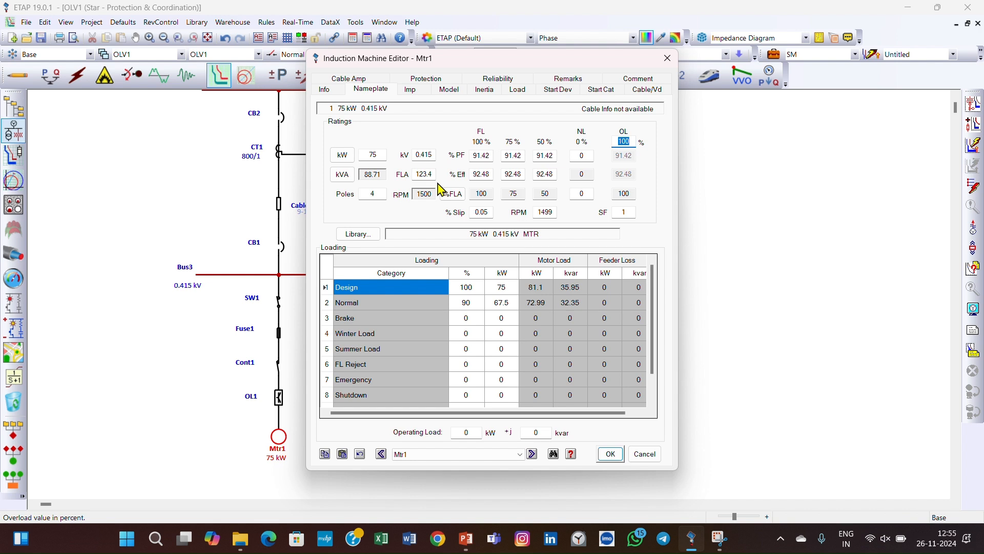
mouse_move(357, 204)
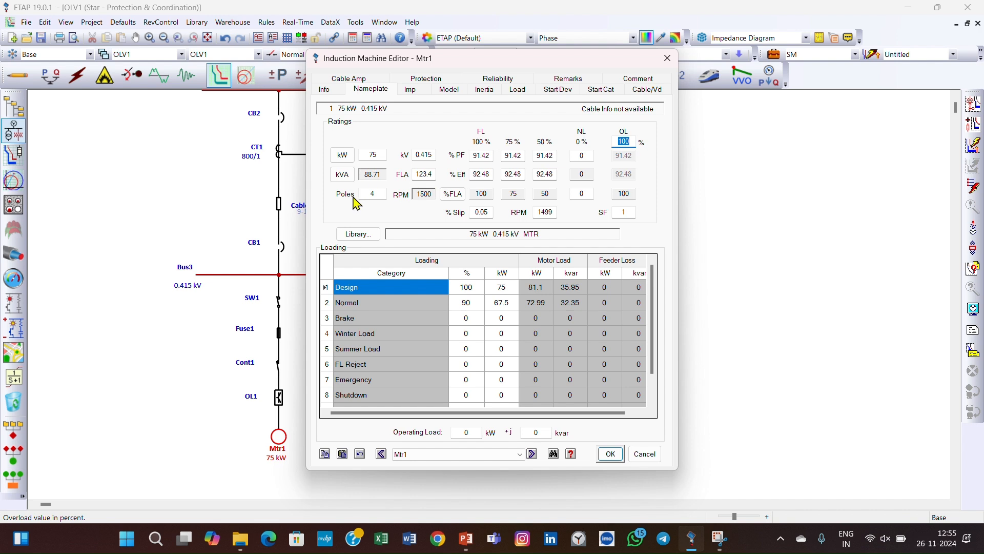
mouse_move(366, 213)
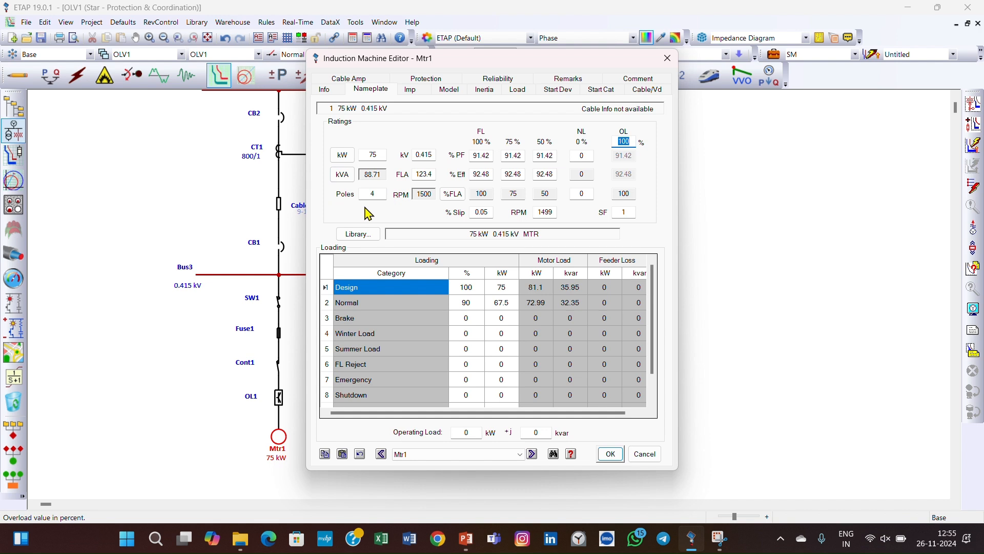
mouse_move(458, 172)
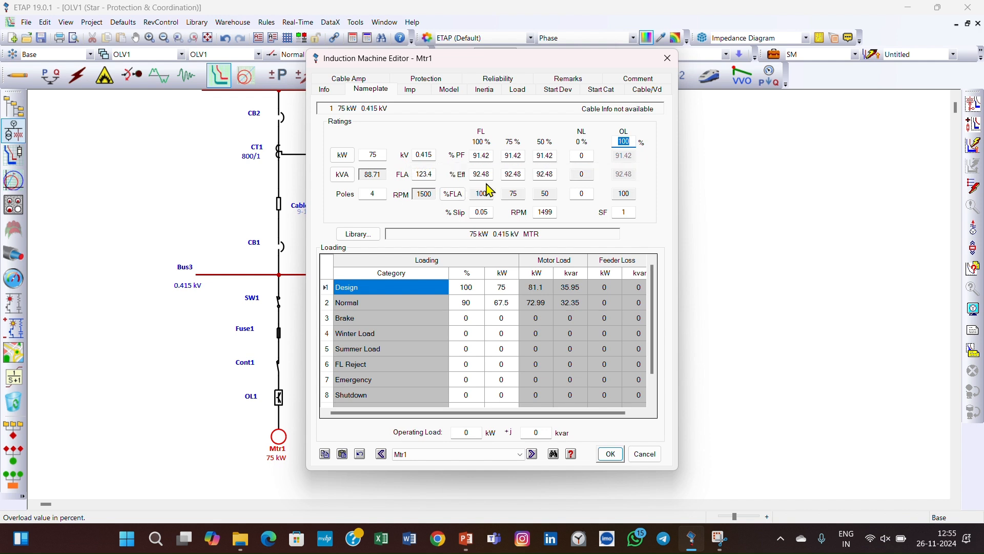
mouse_move(542, 191)
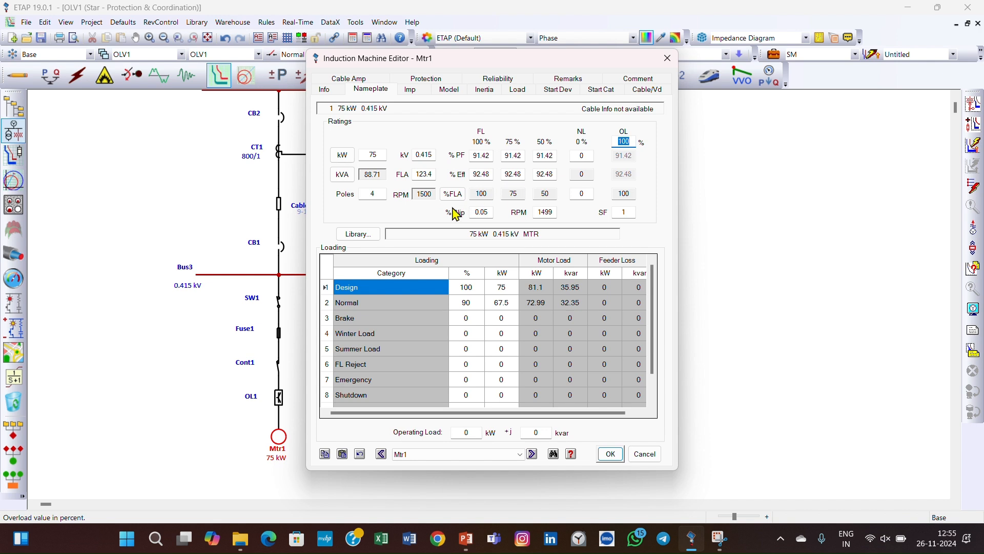
mouse_move(491, 209)
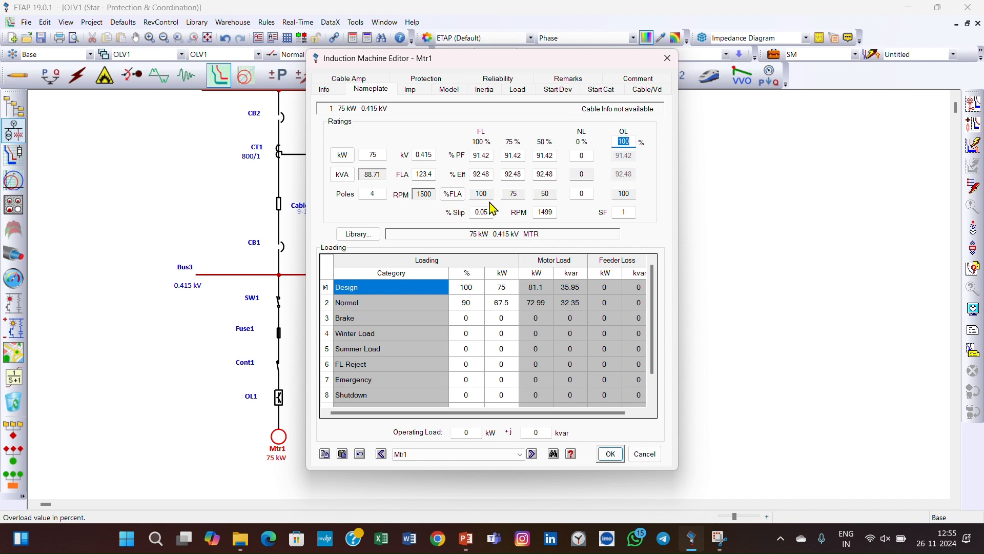
mouse_move(574, 212)
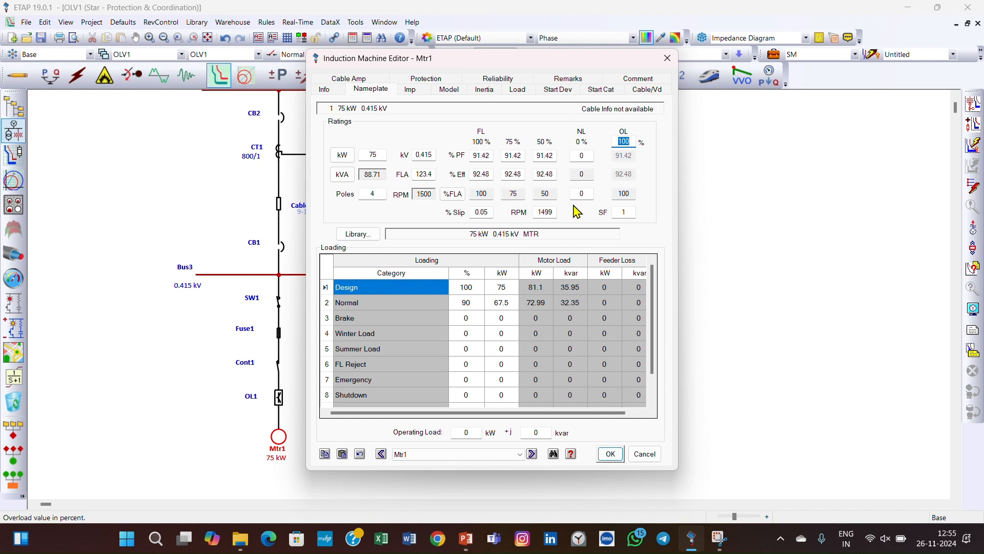
mouse_move(496, 225)
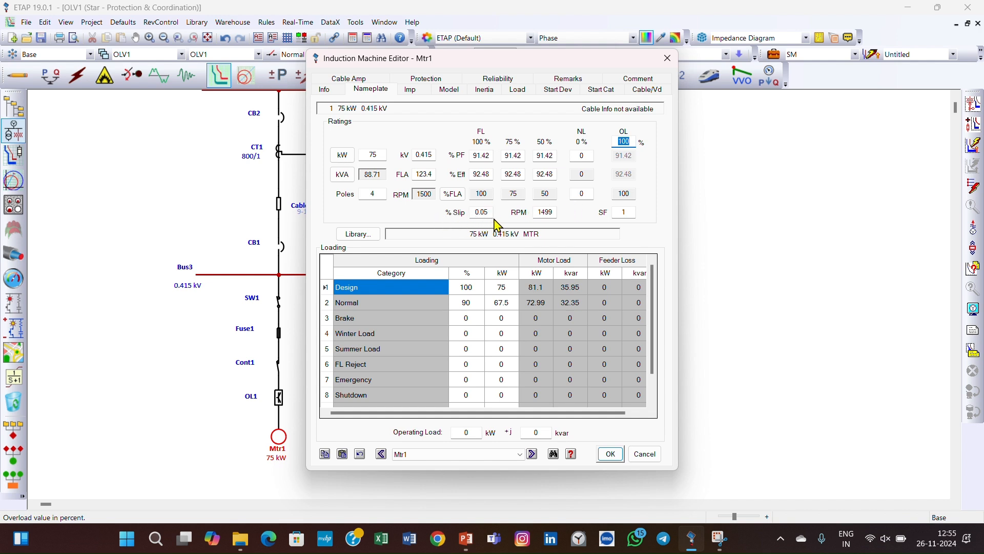
mouse_move(639, 224)
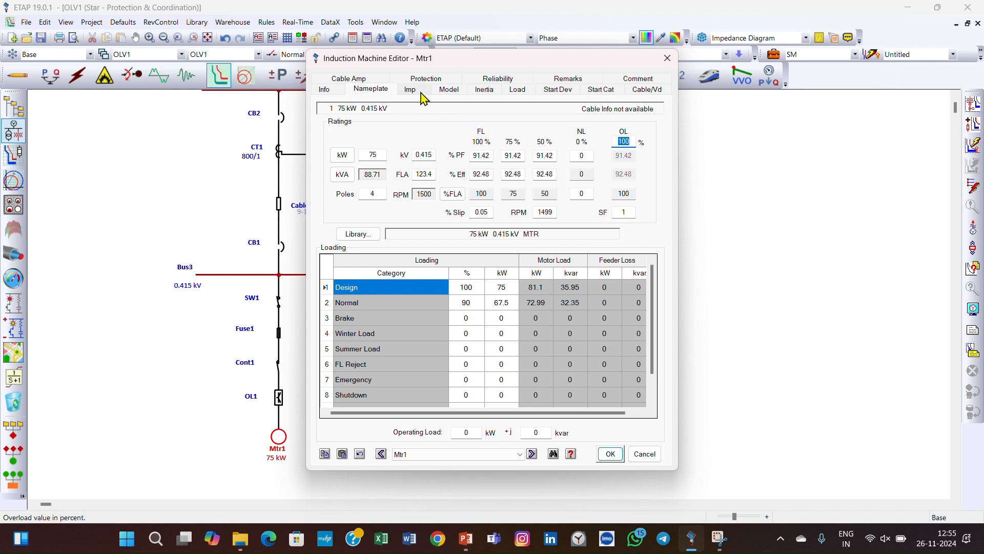
Step: Show Mtr1's impedance data with 740.5 A locked-rotor current and 0.2 s locked-rotor time
left_click(409, 90)
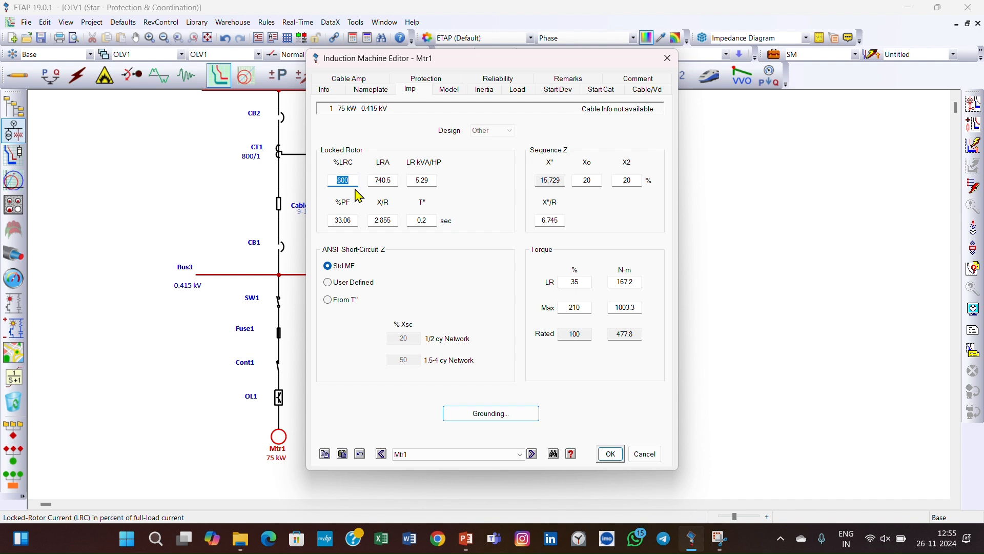
mouse_move(394, 196)
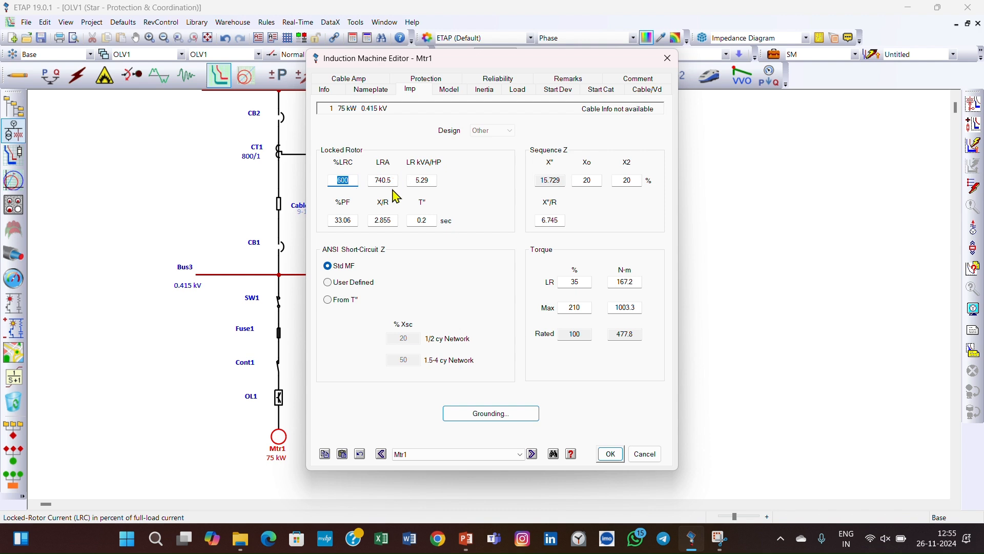
mouse_move(338, 210)
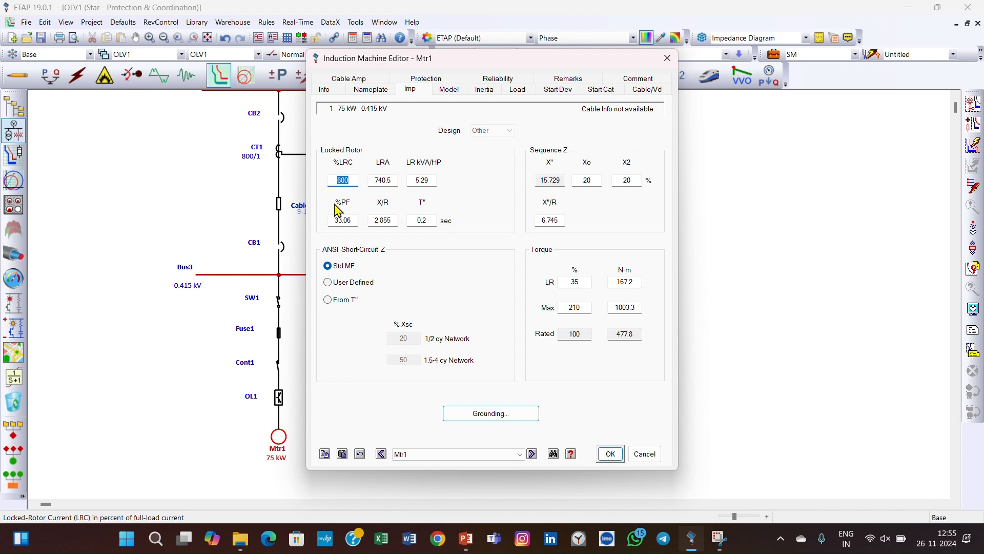
mouse_move(350, 237)
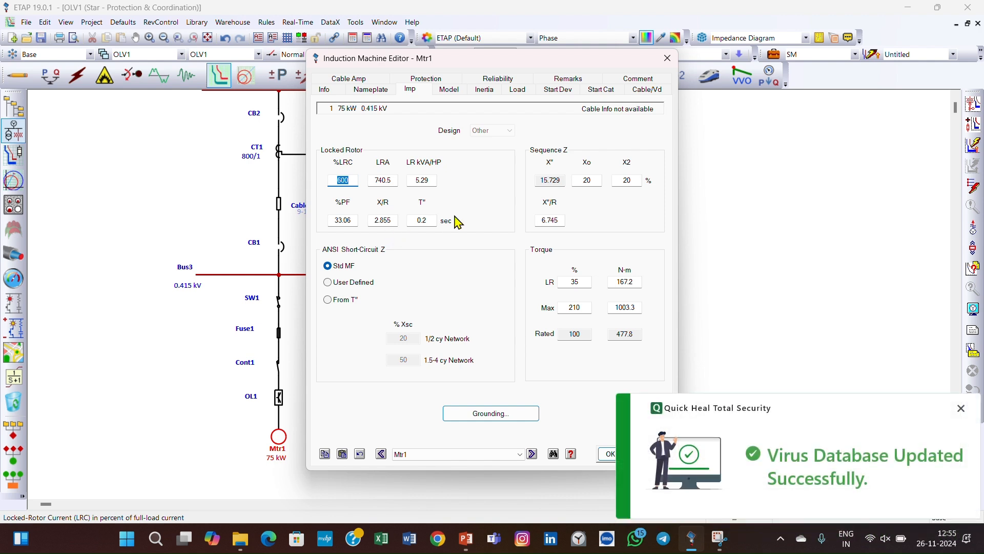
mouse_move(454, 242)
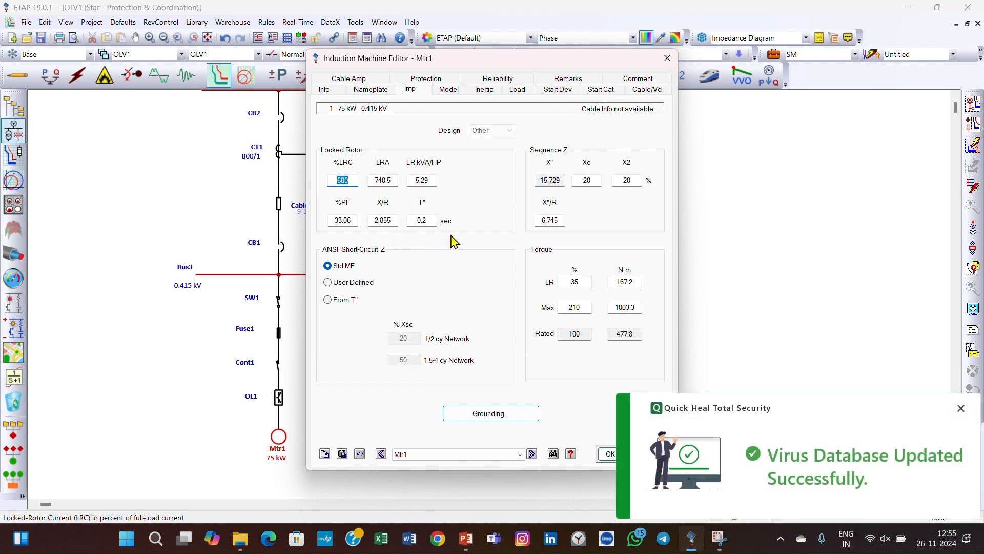
mouse_move(367, 187)
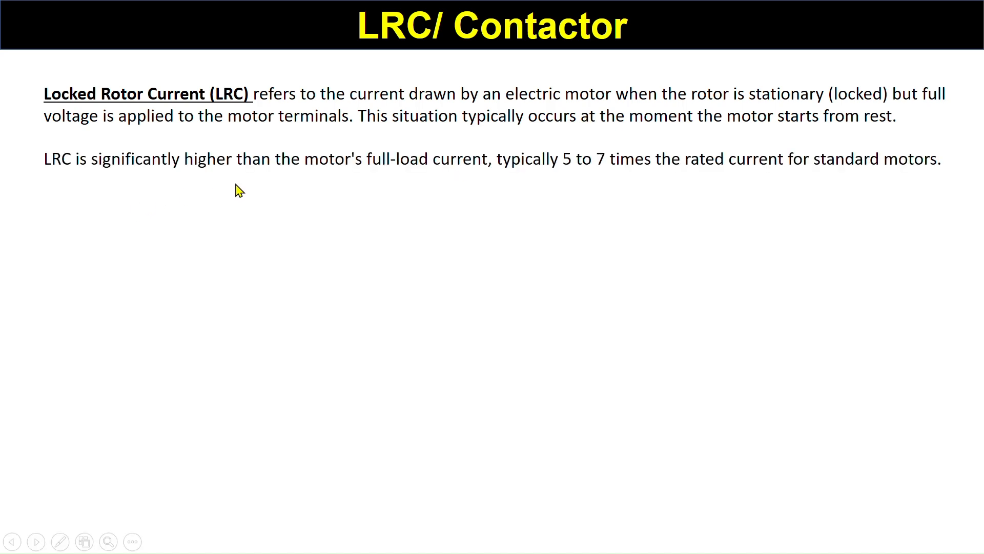
mouse_move(444, 192)
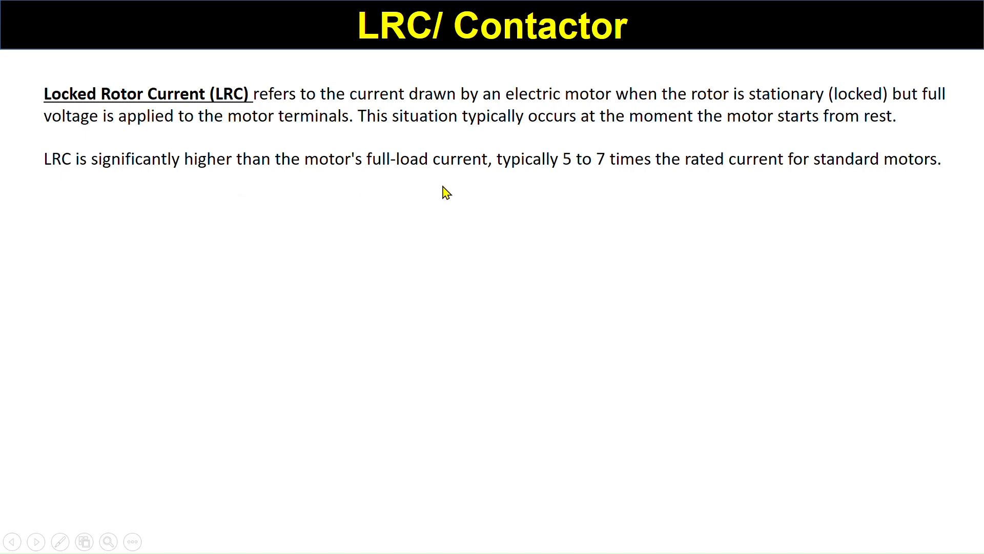
mouse_move(664, 189)
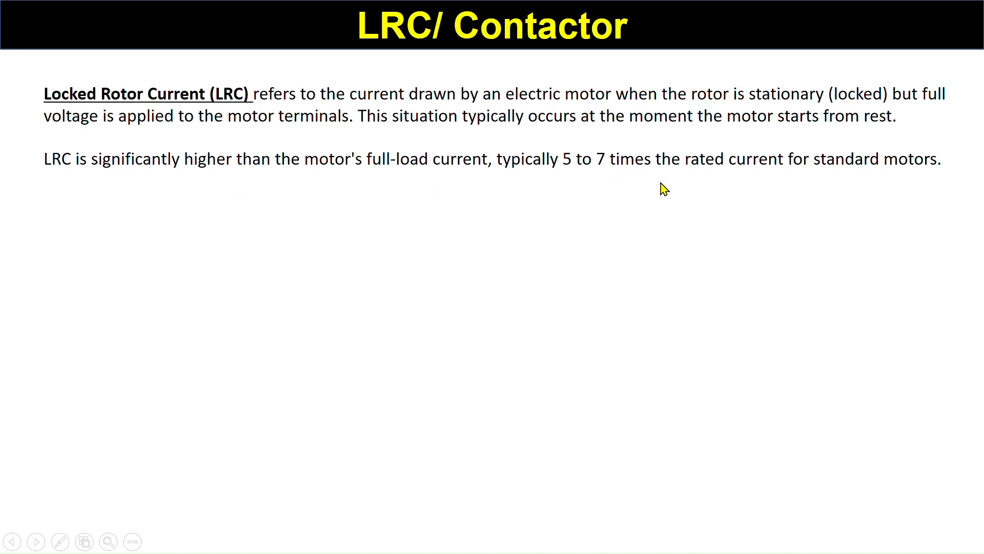
mouse_move(894, 191)
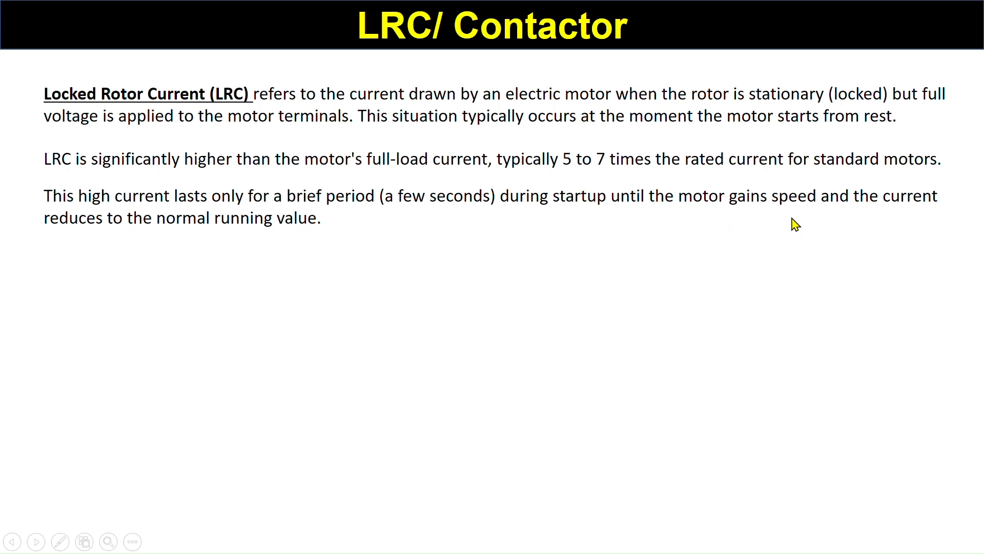
mouse_move(240, 251)
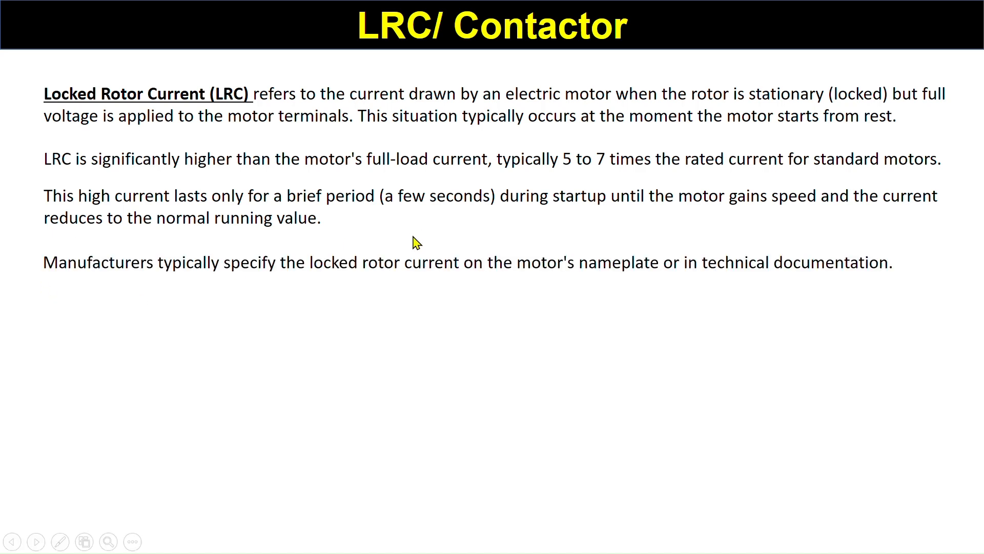
mouse_move(340, 299)
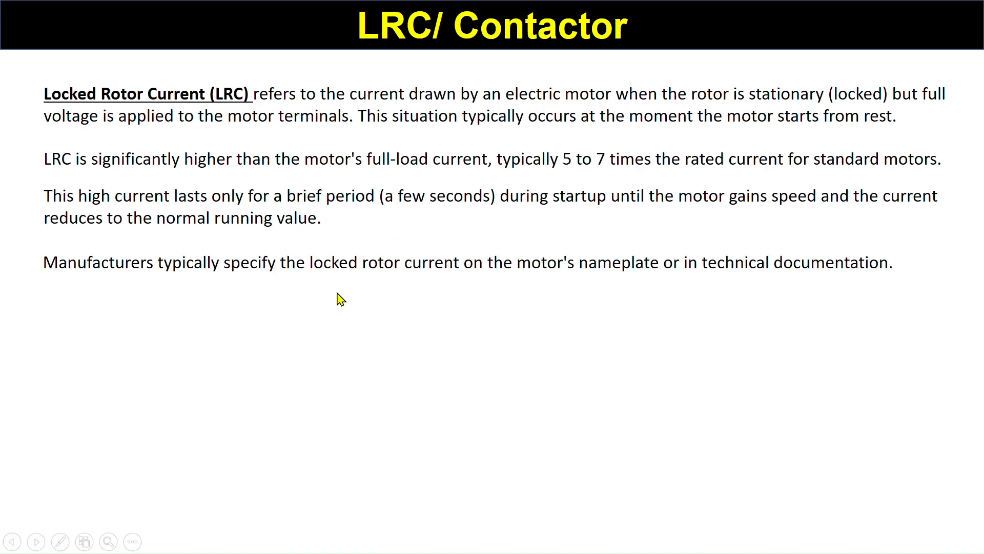
mouse_move(558, 313)
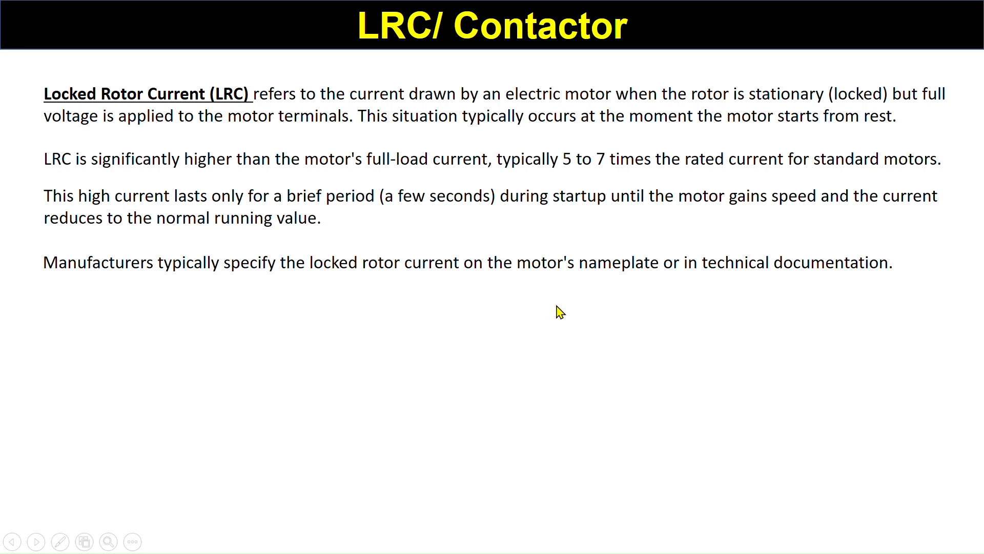
mouse_move(805, 308)
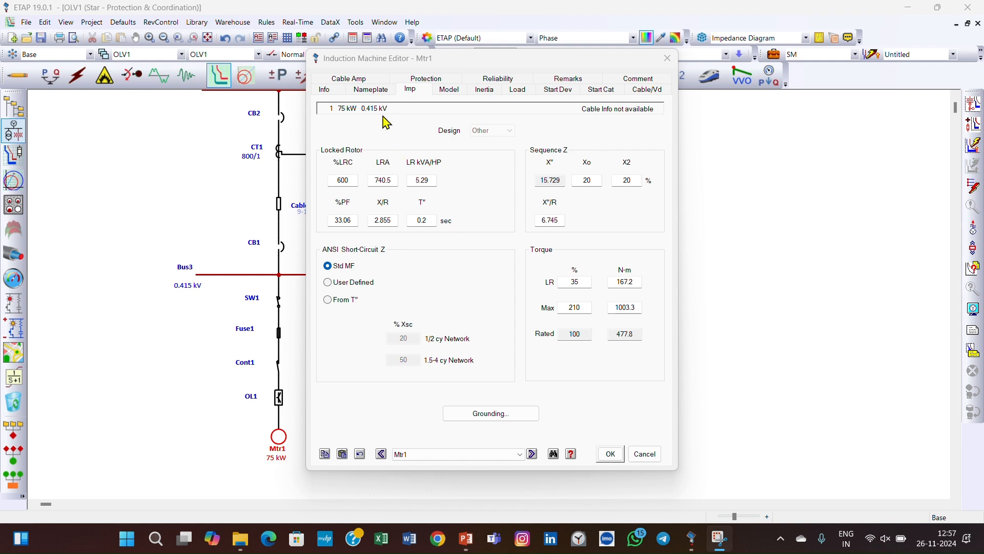
Step: Compare Mtr1's 123.4 A FLA with 740.5 A LRA, then view its protection curves
left_click(370, 89)
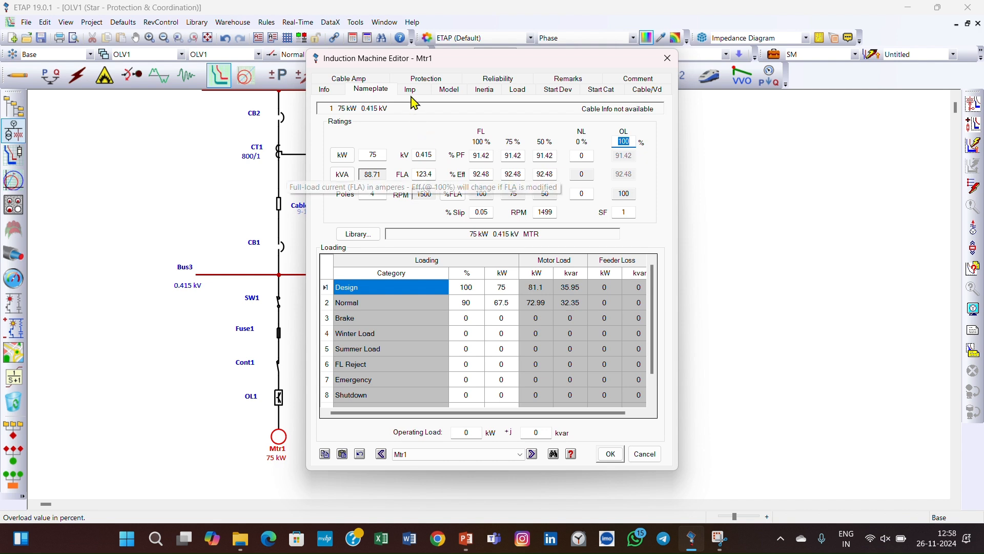
left_click(410, 89)
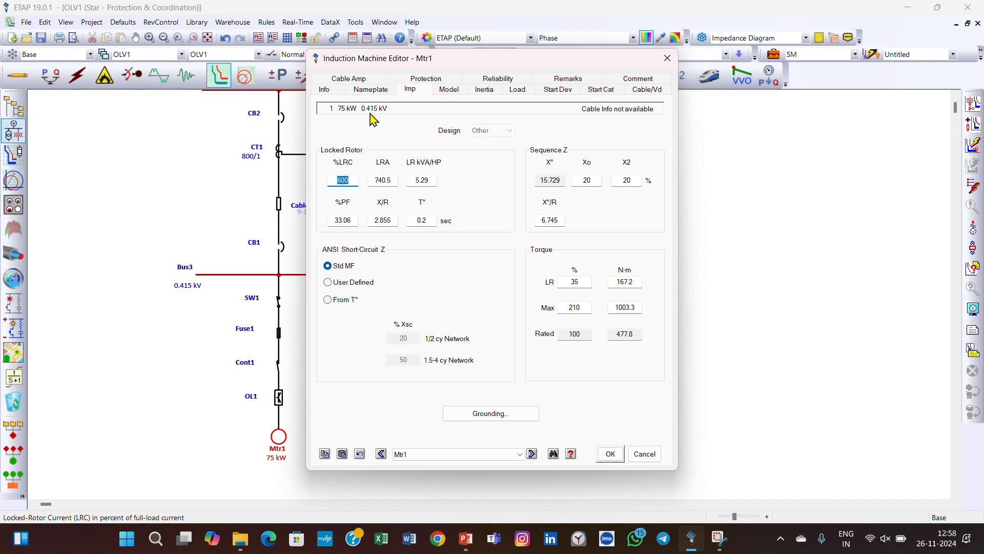
left_click(370, 89)
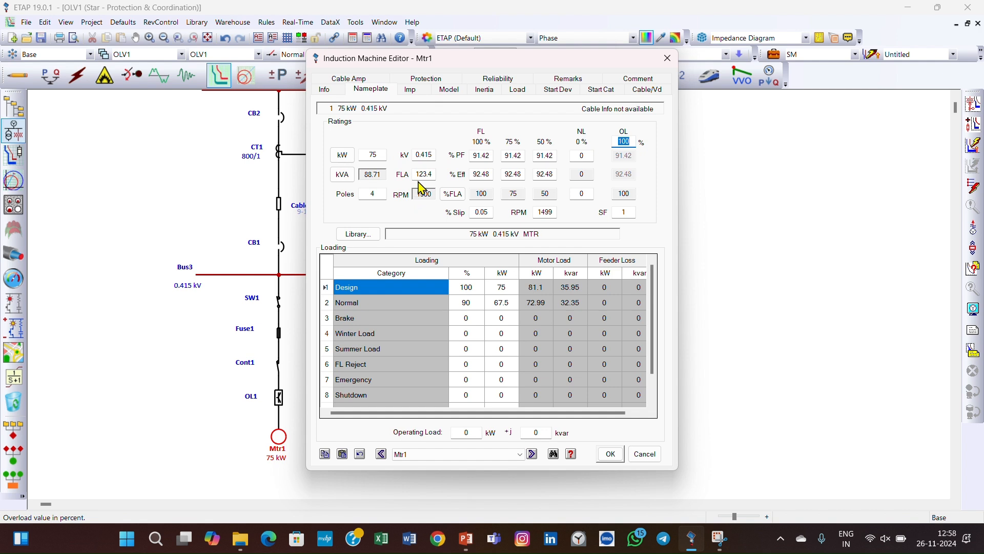
left_click(410, 89)
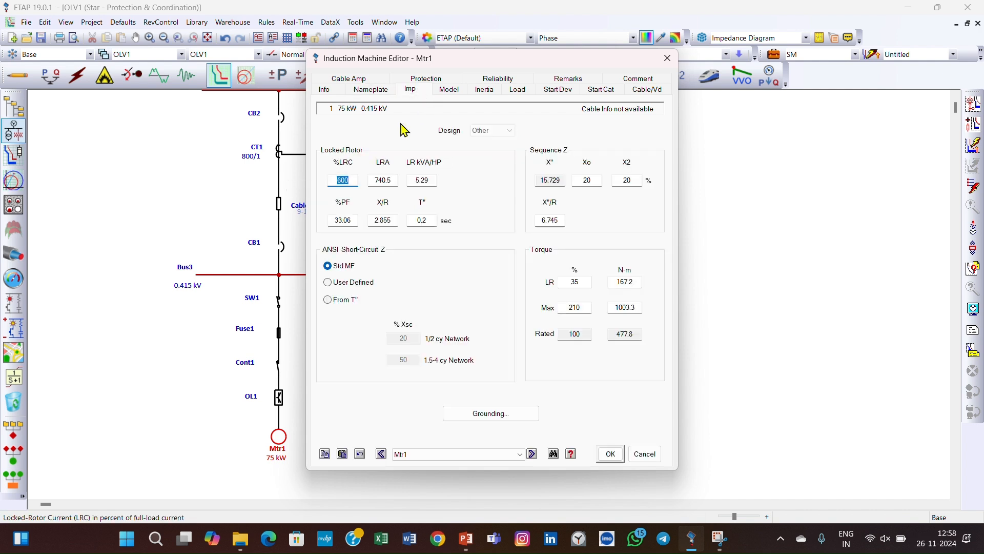
mouse_move(389, 195)
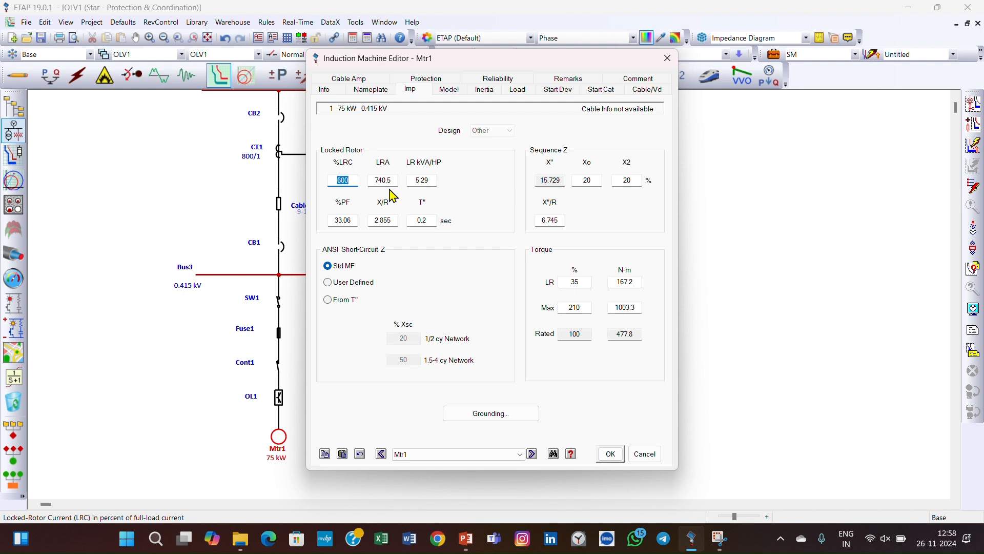
left_click(448, 78)
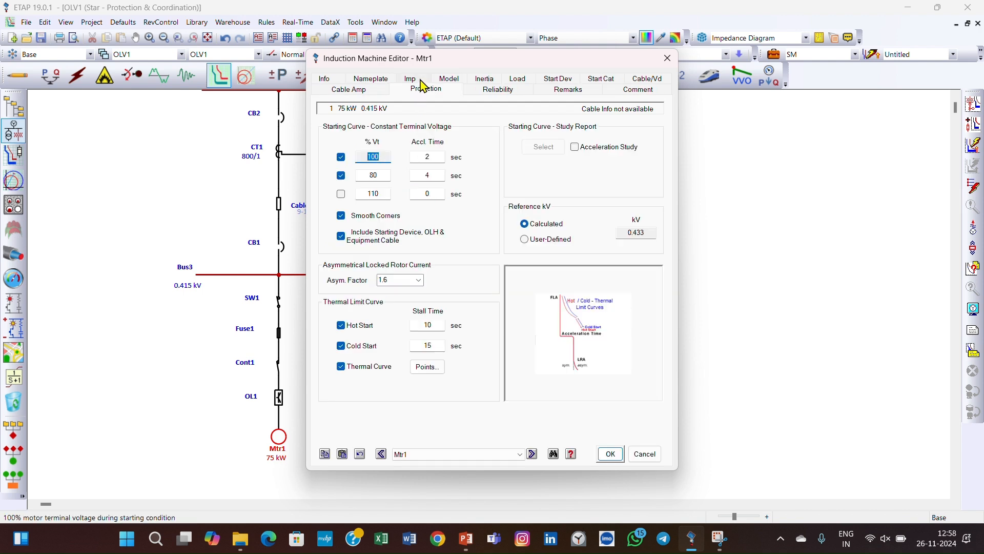
mouse_move(344, 143)
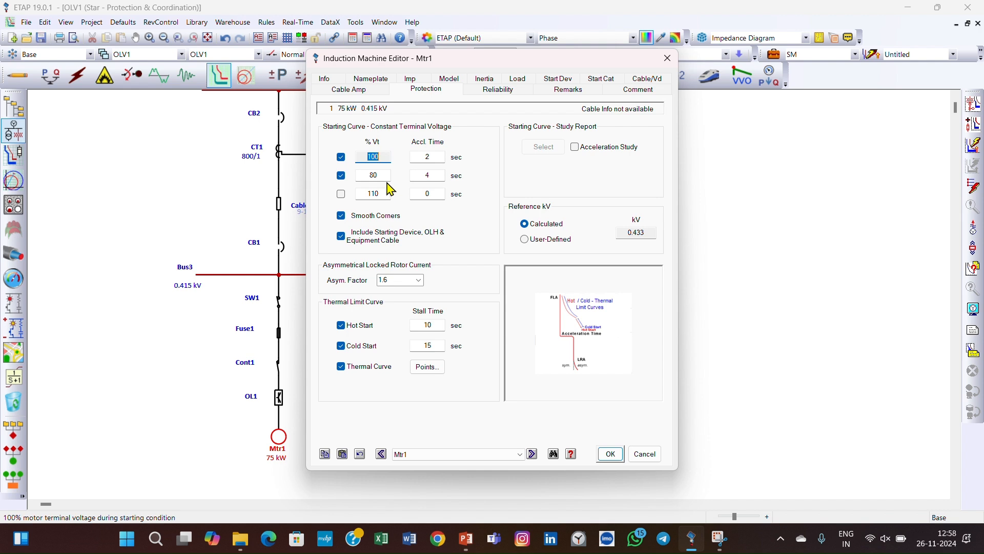
mouse_move(431, 191)
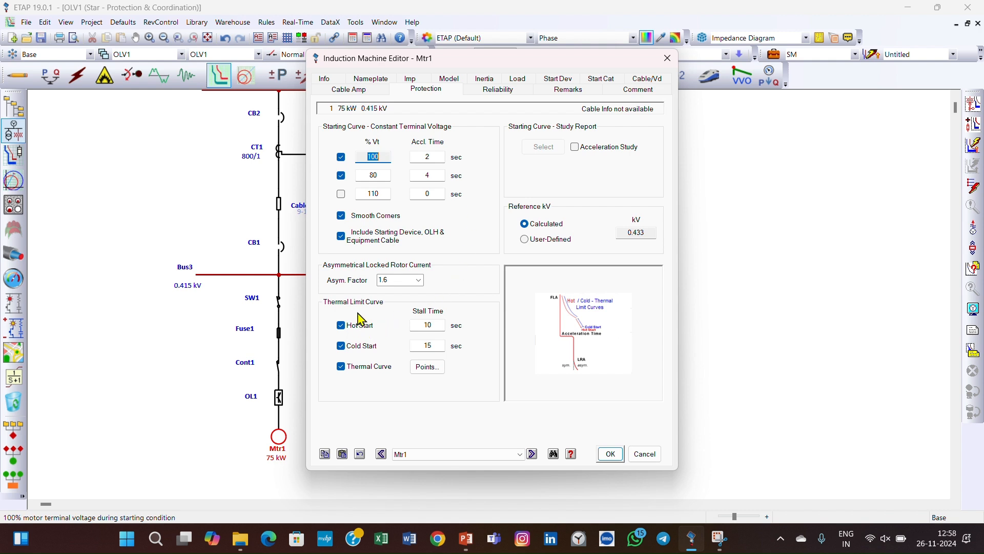
mouse_move(386, 320)
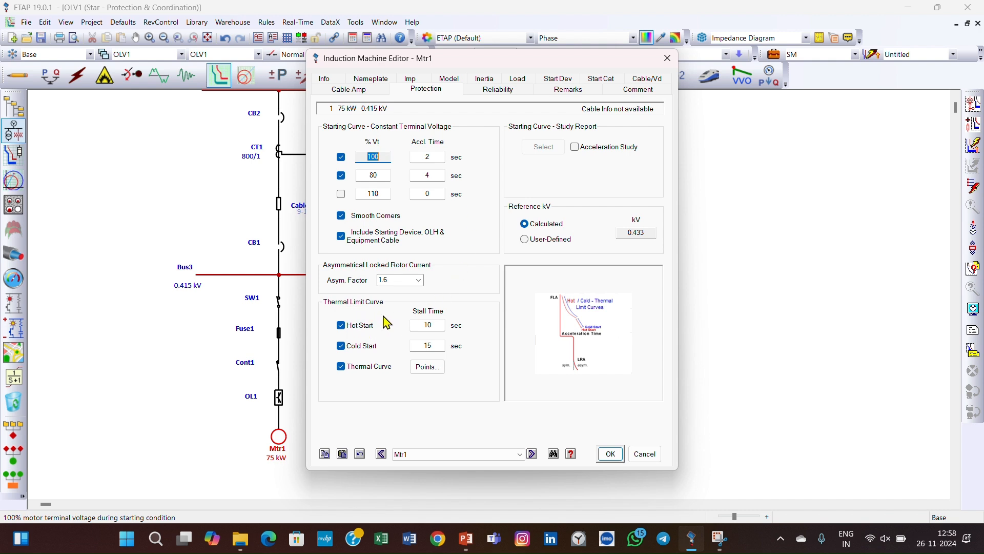
mouse_move(385, 366)
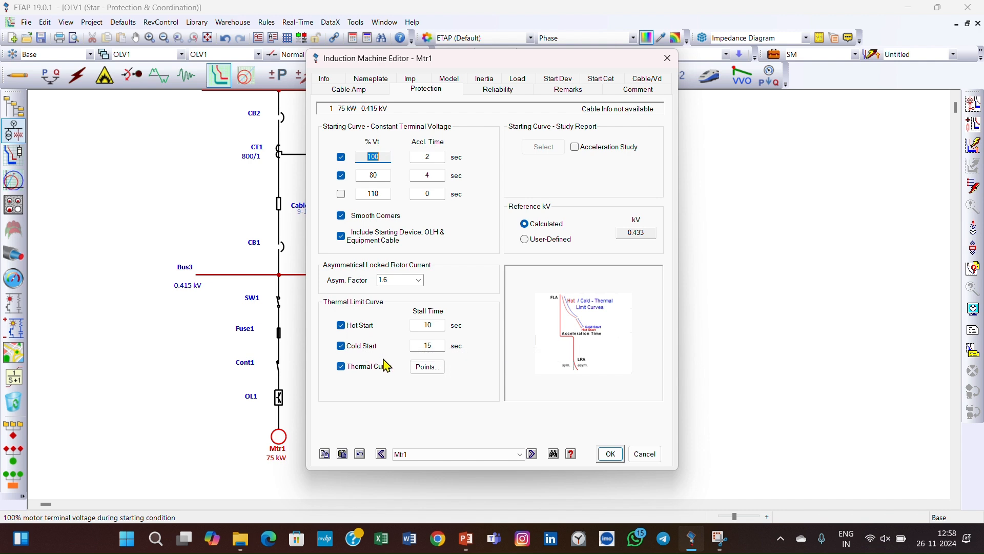
mouse_move(419, 361)
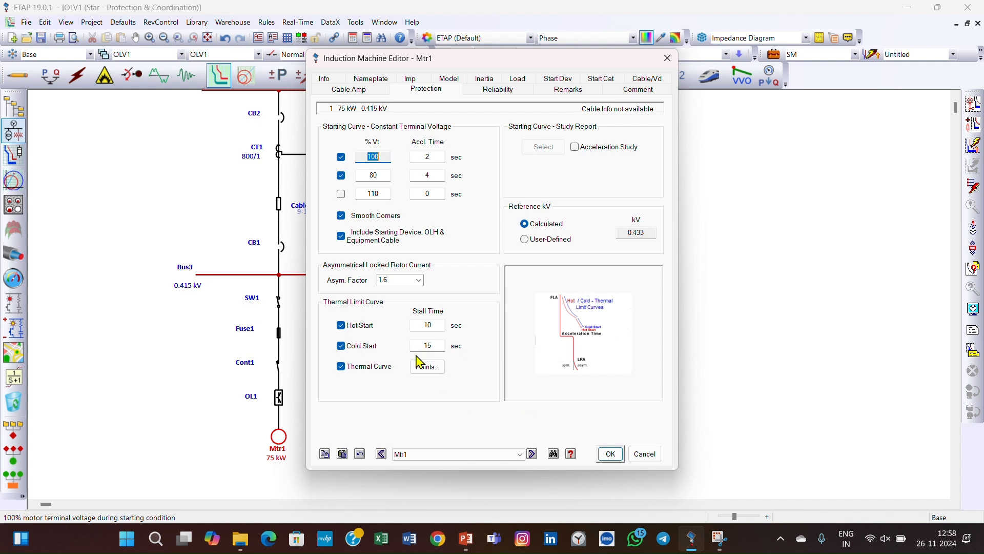
left_click(608, 453)
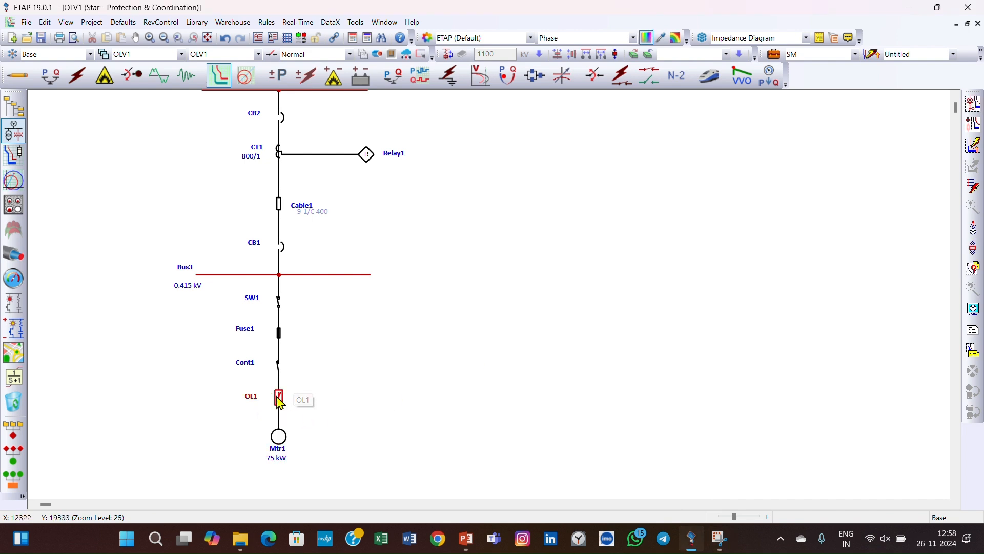
Step: Open OL1's settings: Siemens 3UF7, 123.4 A FLA, Class 5 trip at 135 A
double_click(278, 396)
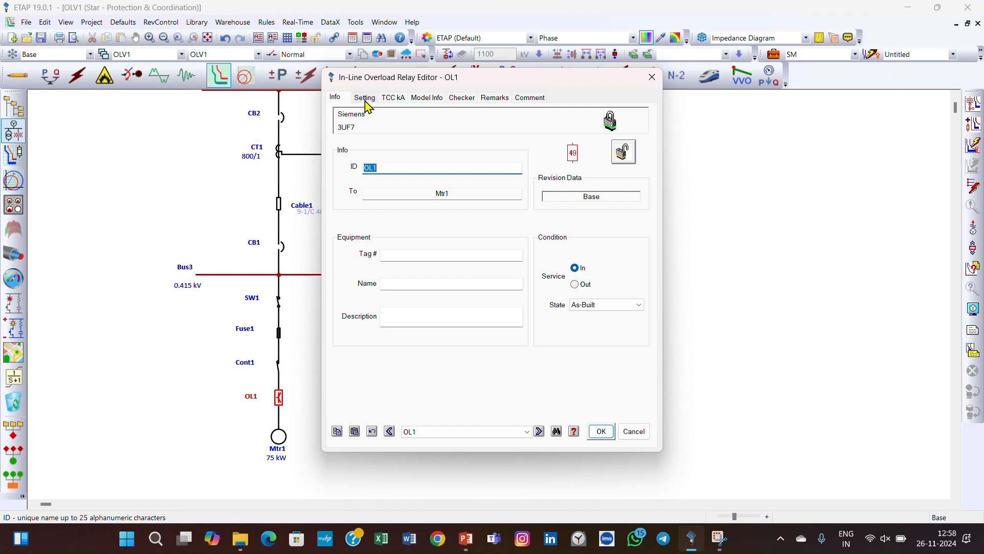
mouse_move(339, 128)
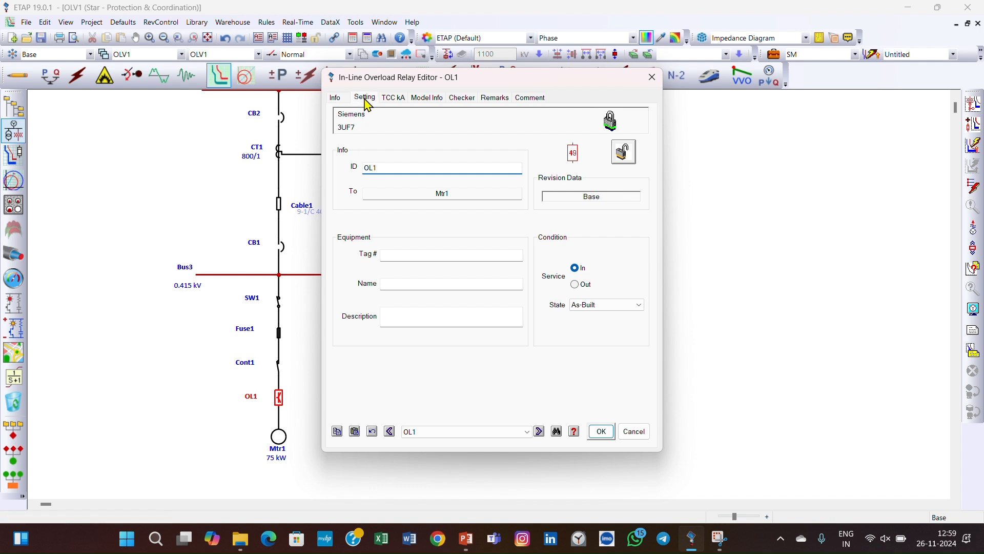
left_click(364, 97)
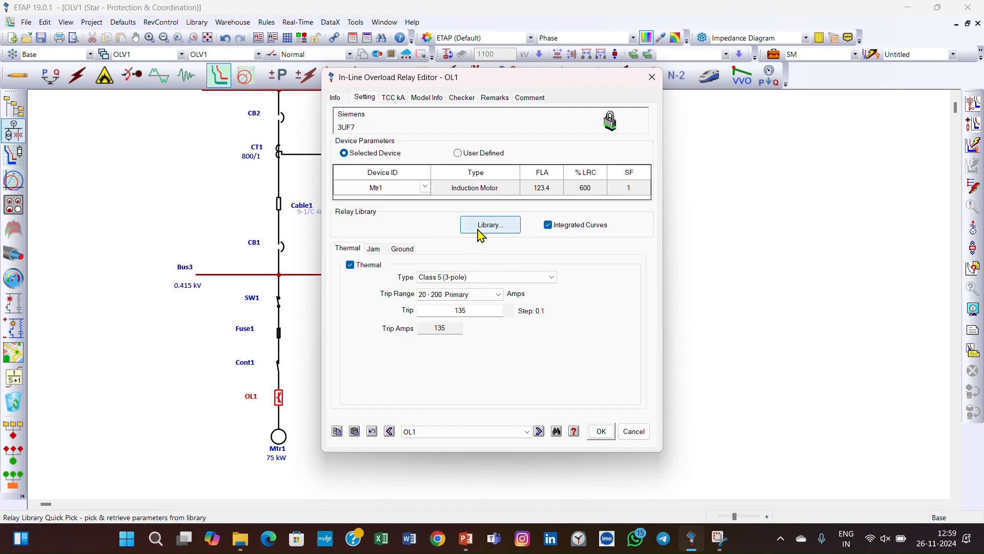
Step: Review the Siemens 3UF7 library entry, keep it, and close OL1's editor unchanged
left_click(489, 224)
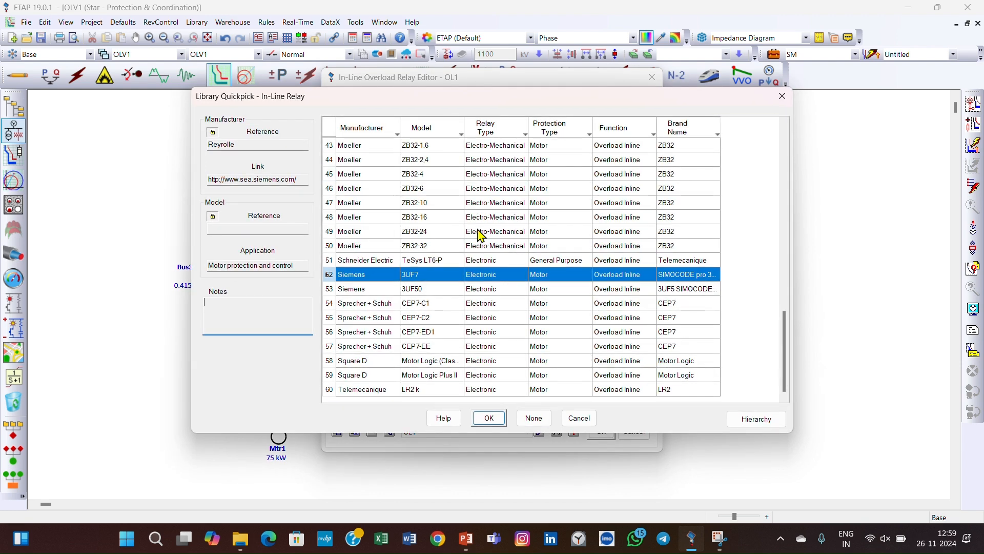
mouse_move(431, 208)
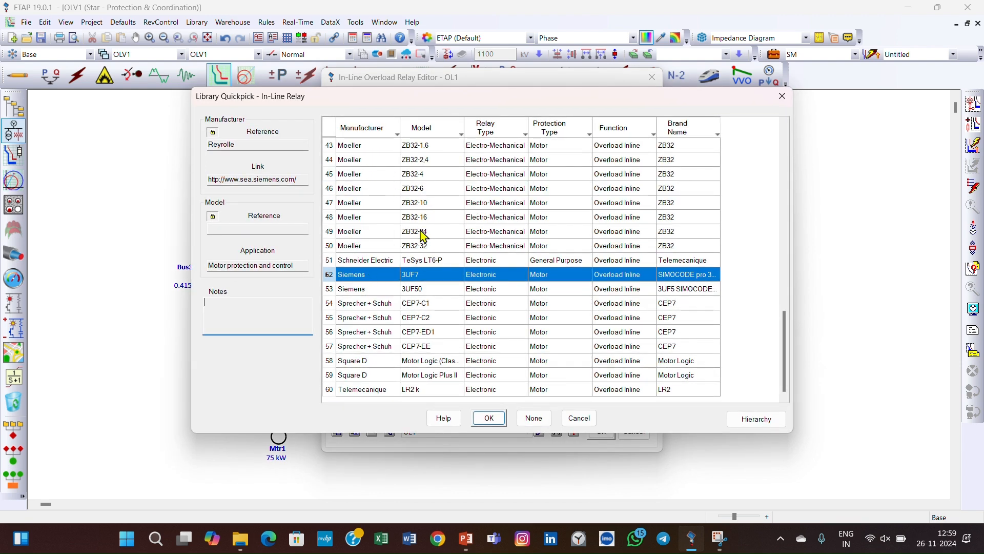
mouse_move(442, 290)
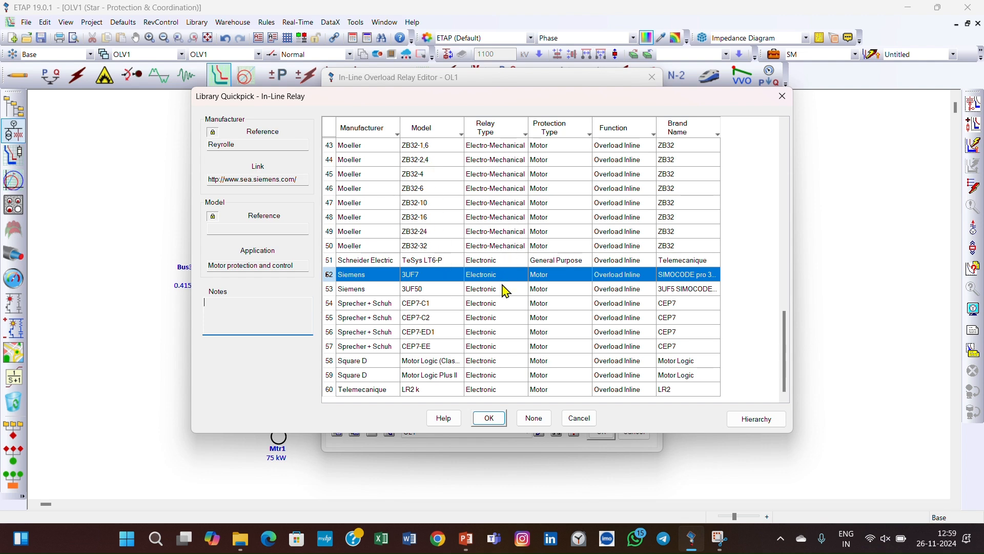
mouse_move(506, 254)
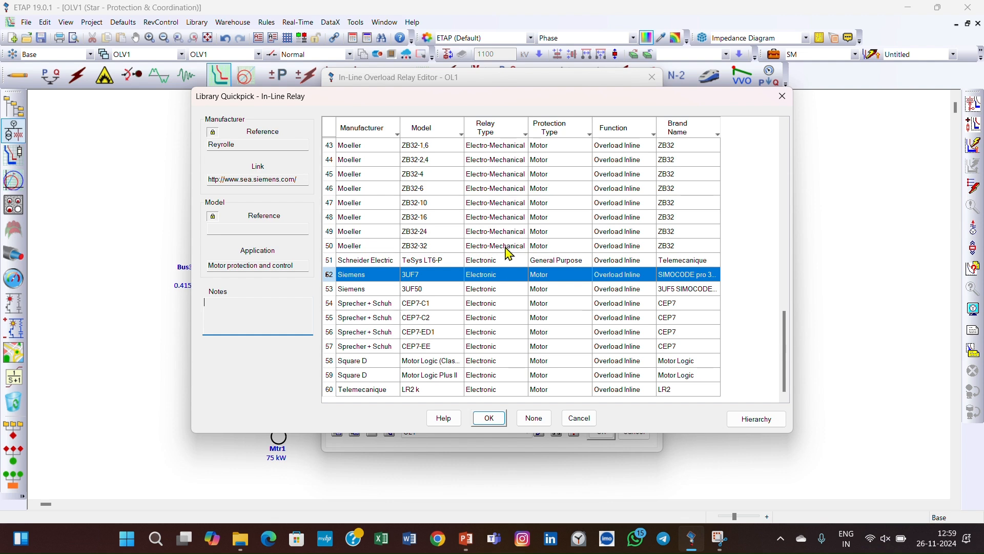
mouse_move(575, 293)
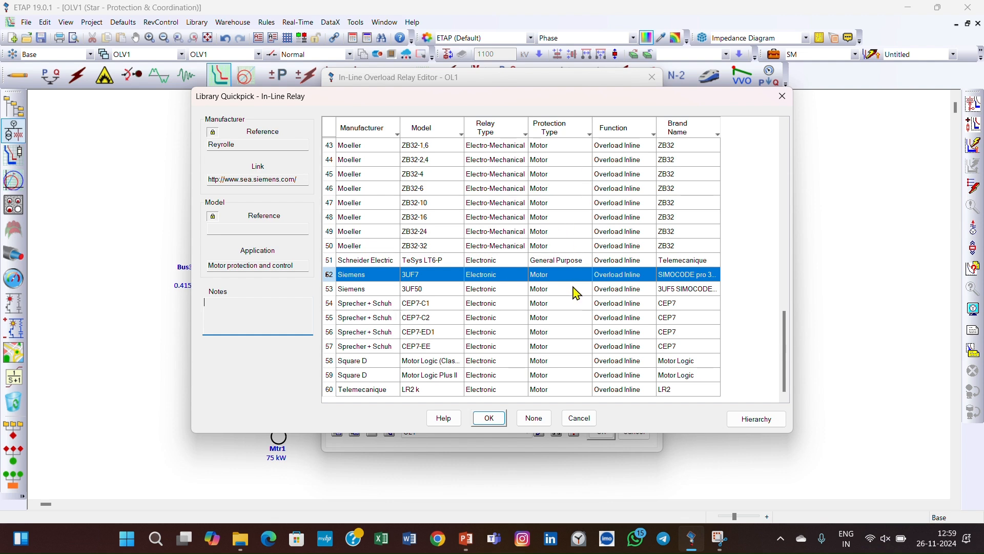
mouse_move(618, 218)
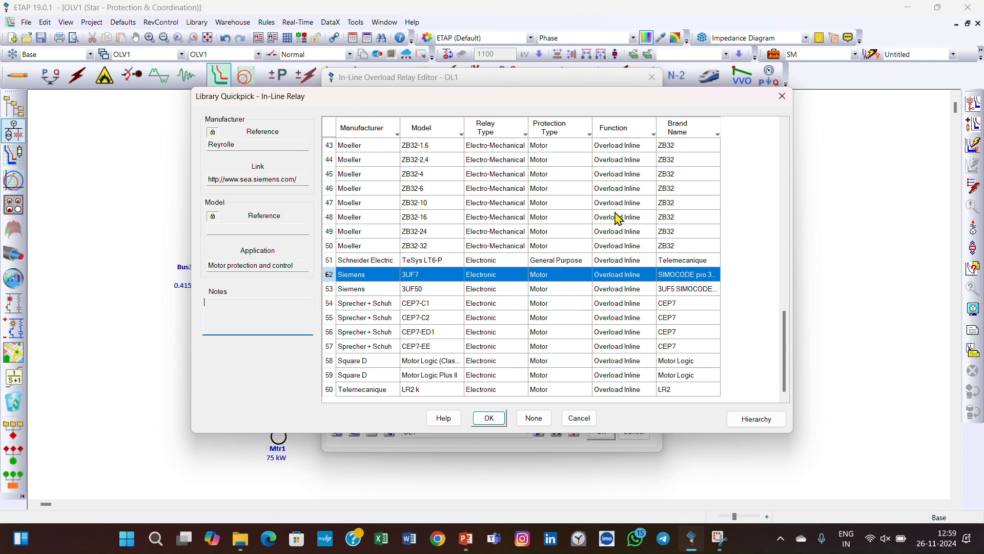
mouse_move(640, 254)
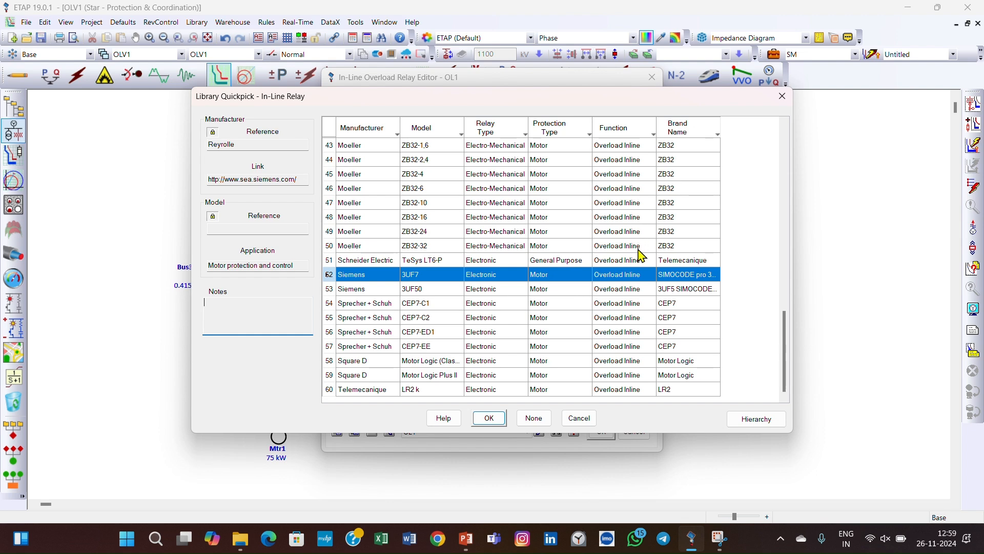
mouse_move(712, 299)
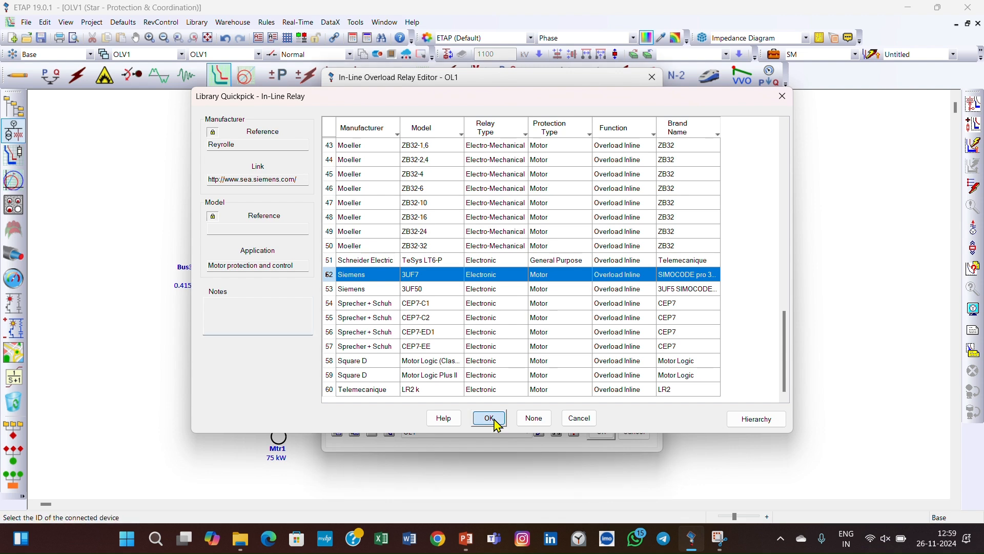
left_click(489, 418)
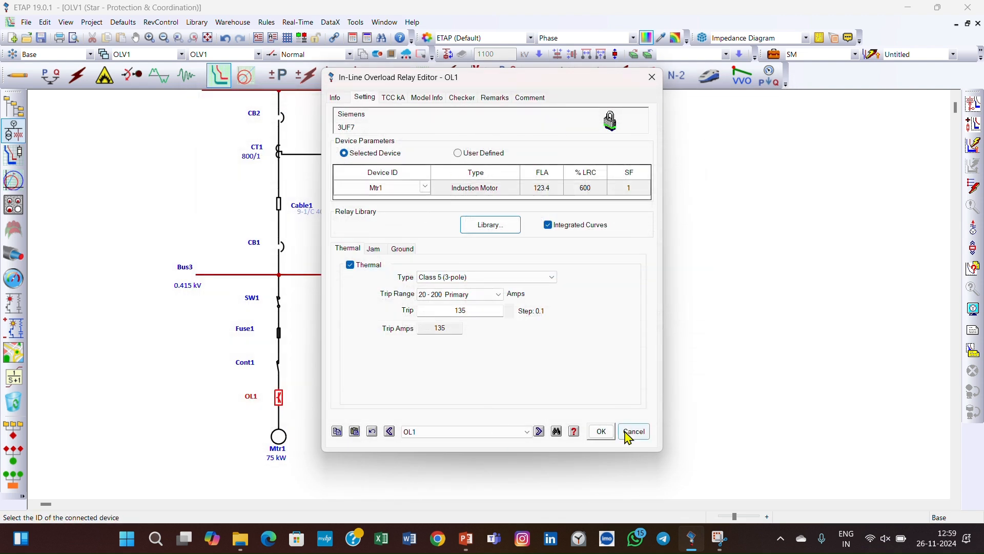
left_click(633, 431)
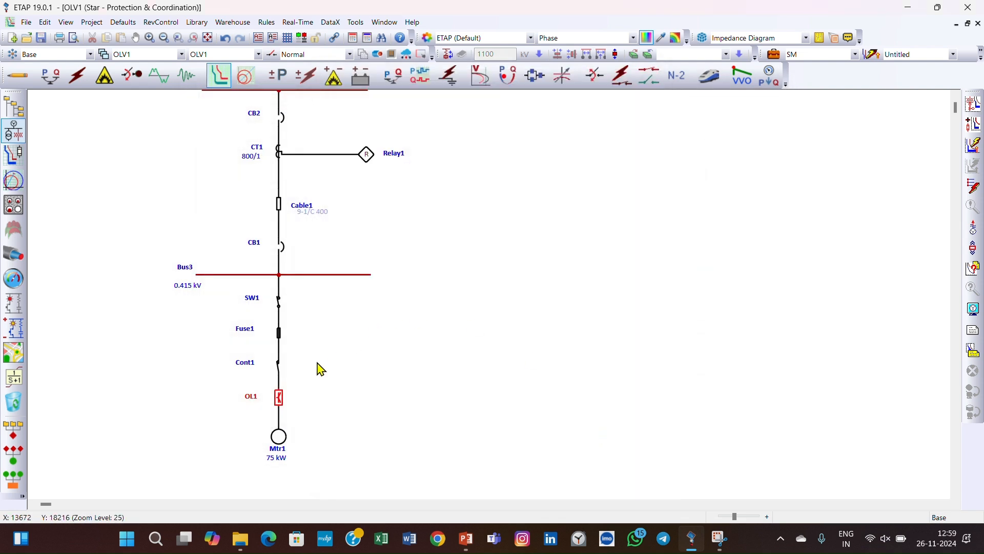
double_click(277, 363)
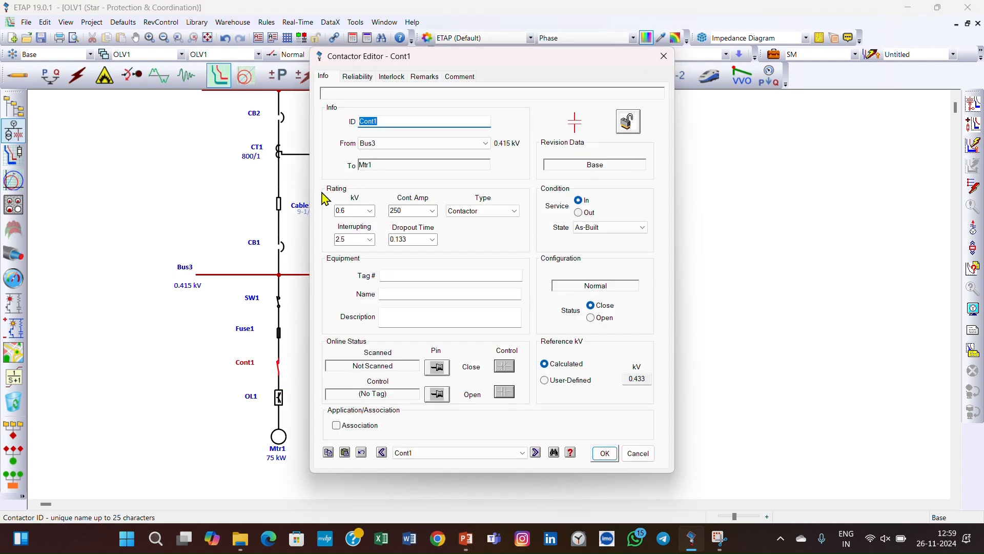
mouse_move(371, 227)
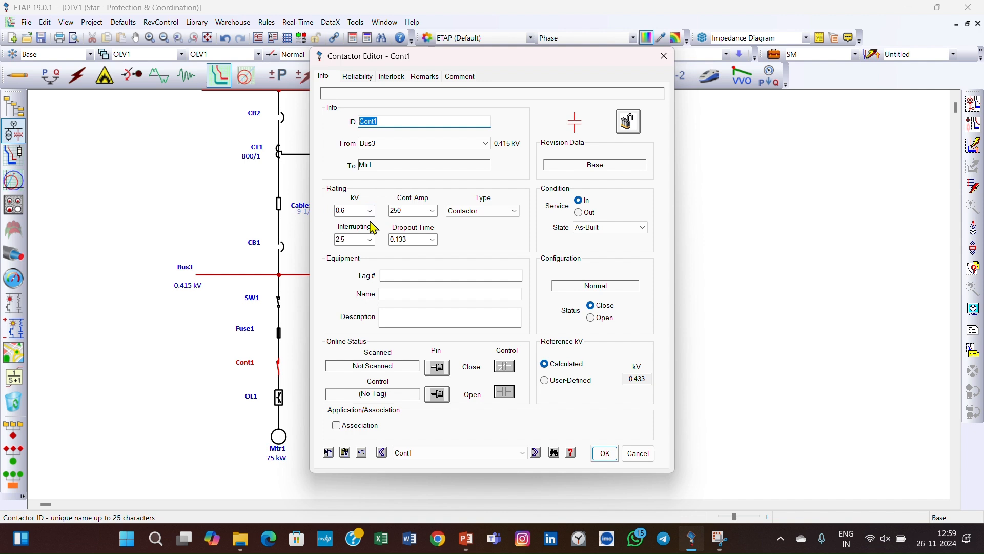
mouse_move(442, 197)
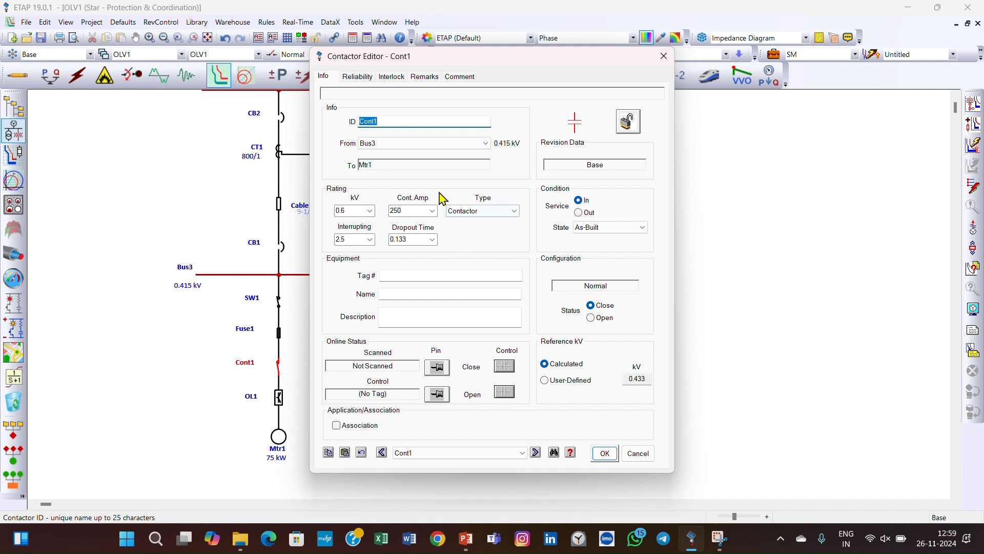
mouse_move(439, 216)
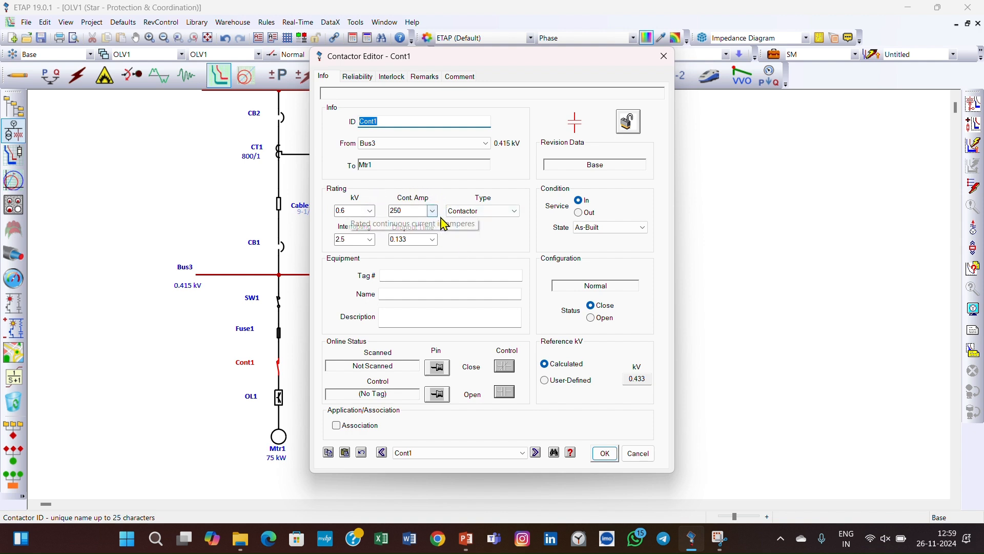
mouse_move(472, 241)
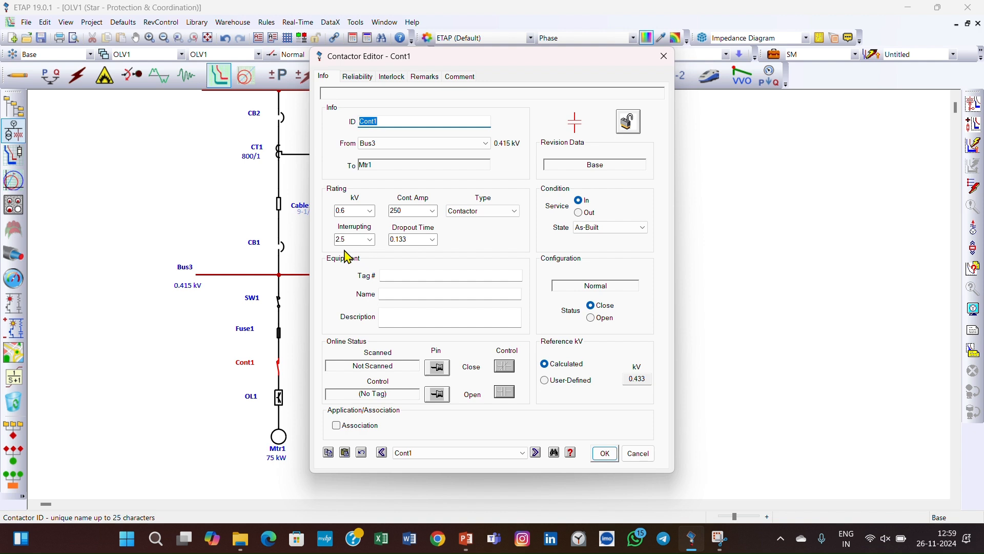
mouse_move(448, 251)
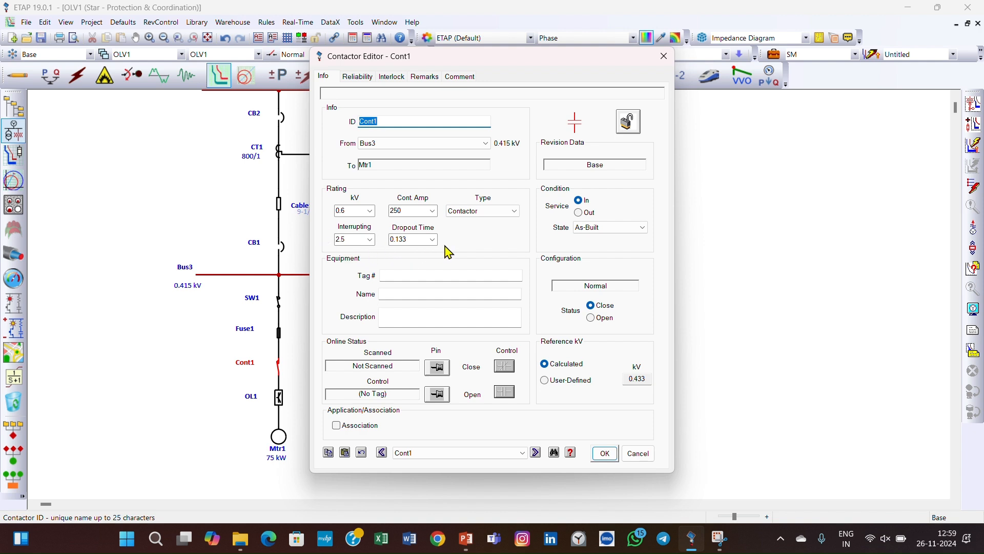
mouse_move(456, 246)
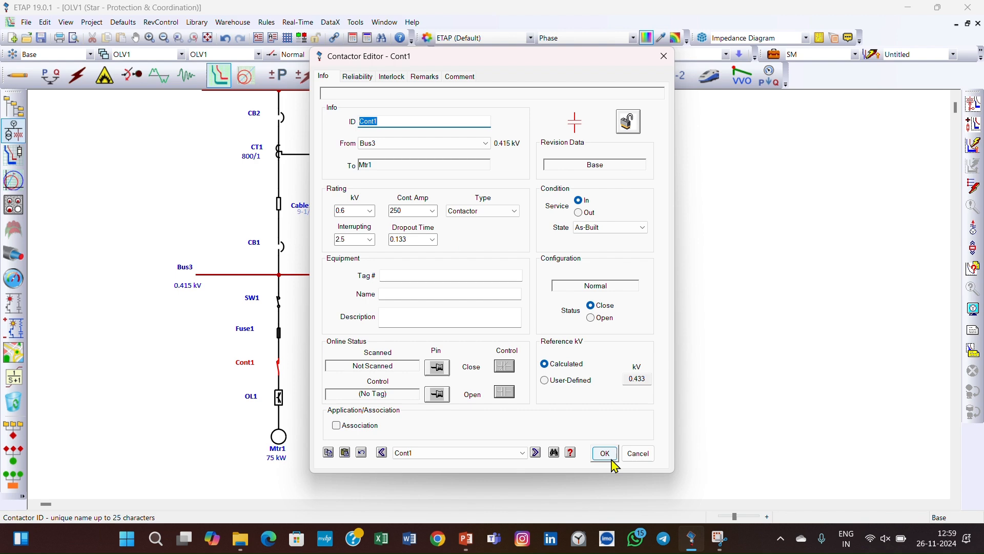
left_click(603, 453)
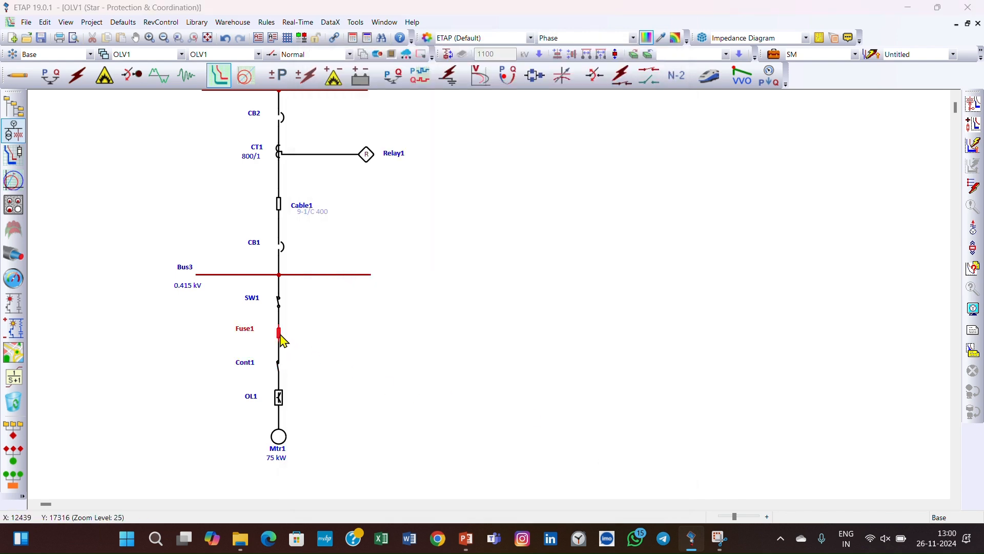
Step: Give Fuse1 the GEC HRC II-C 250 A library rating and dismiss the error
double_click(277, 332)
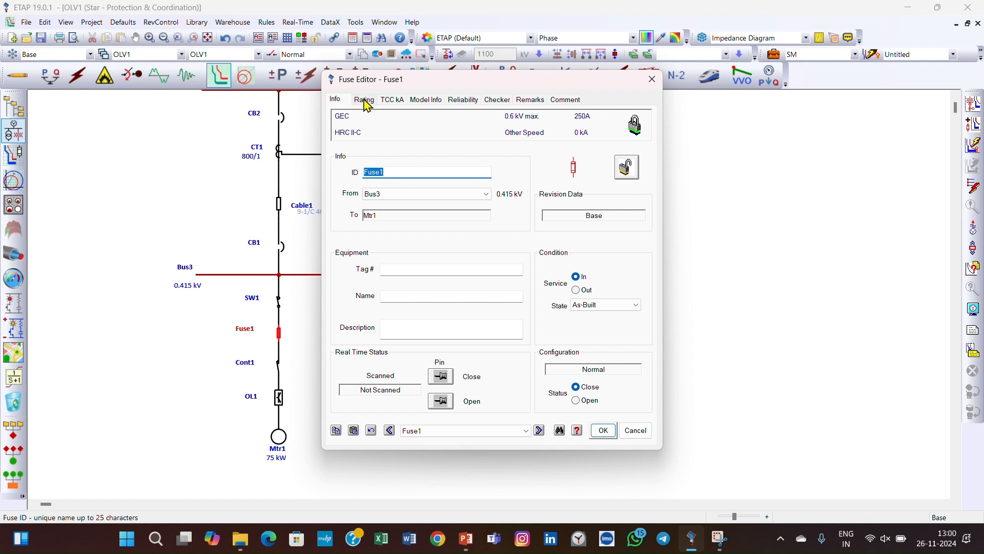
left_click(363, 99)
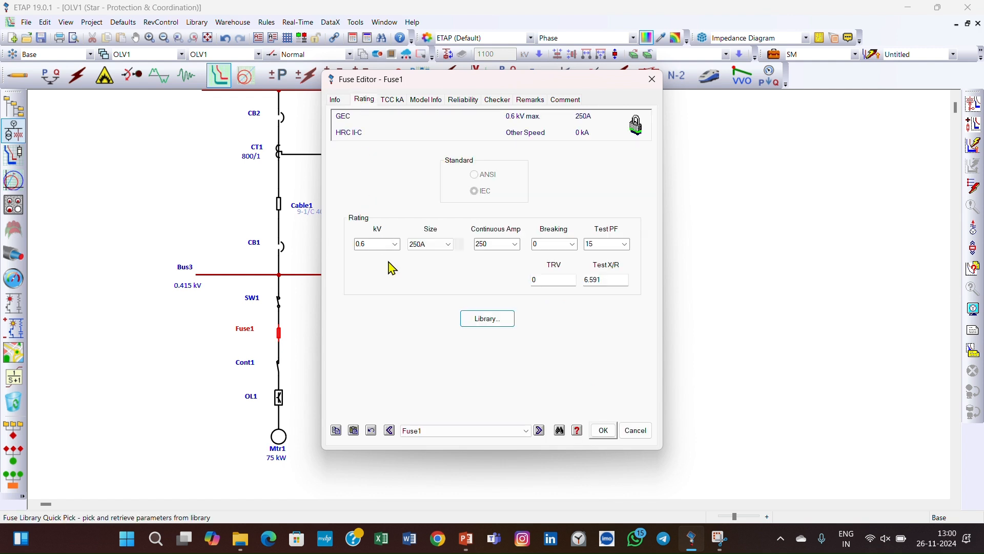
mouse_move(385, 264)
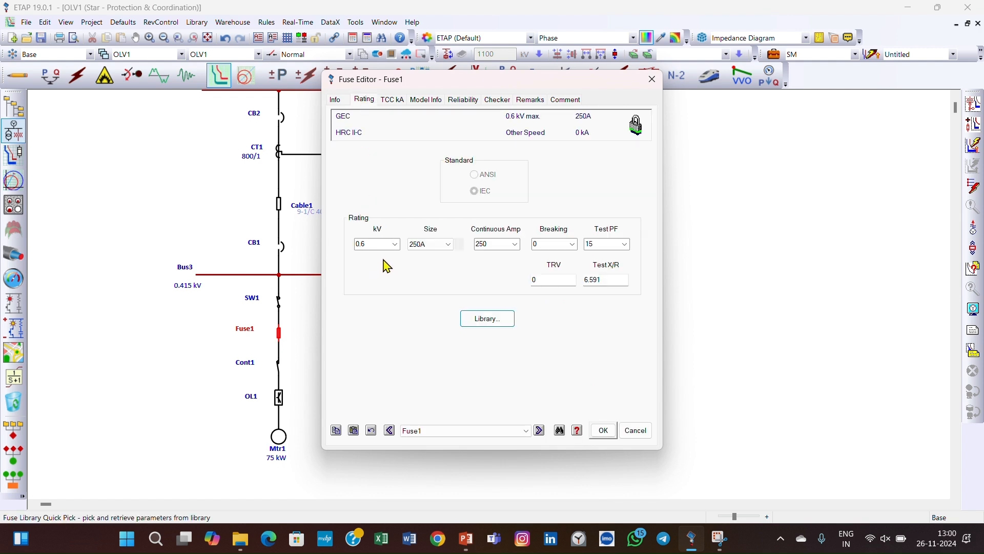
mouse_move(449, 263)
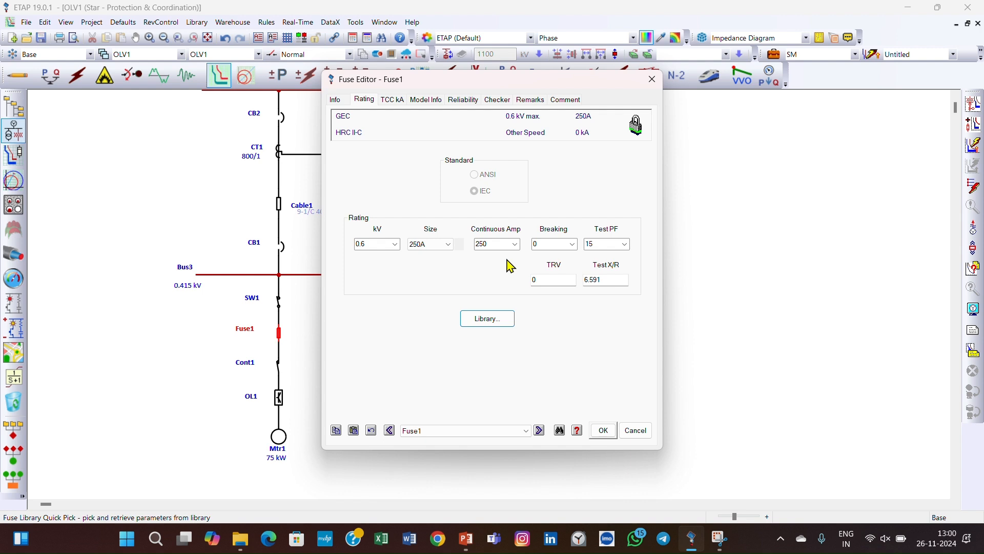
mouse_move(629, 259)
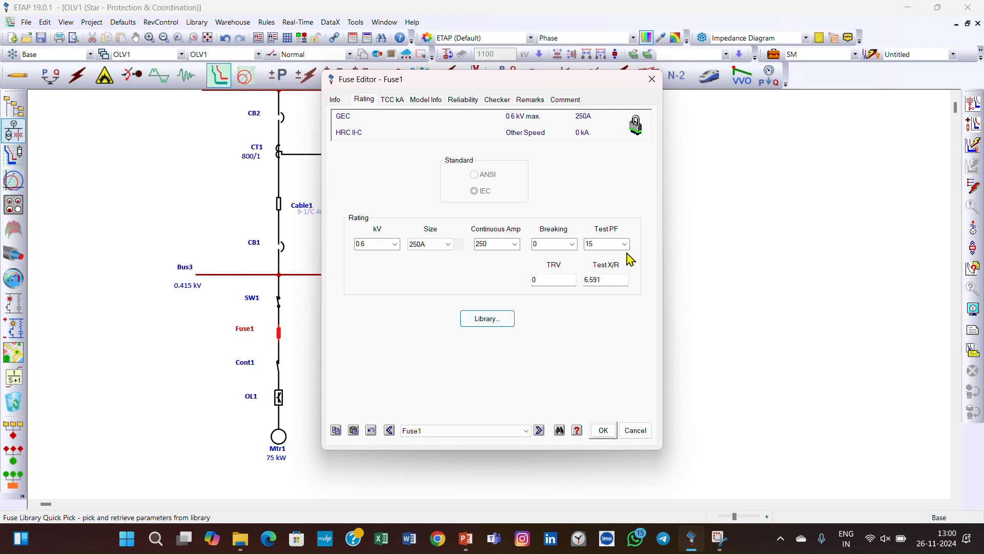
mouse_move(548, 315)
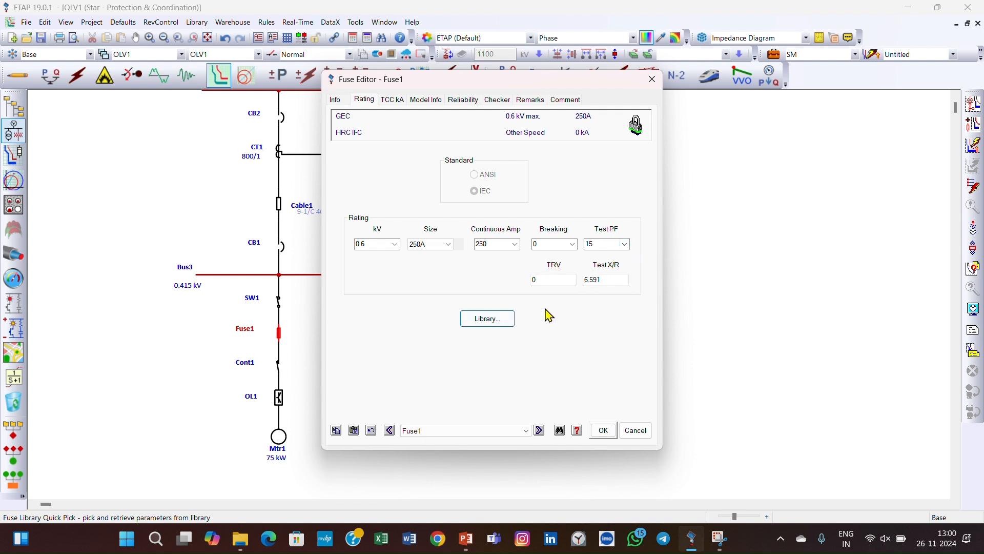
left_click(486, 318)
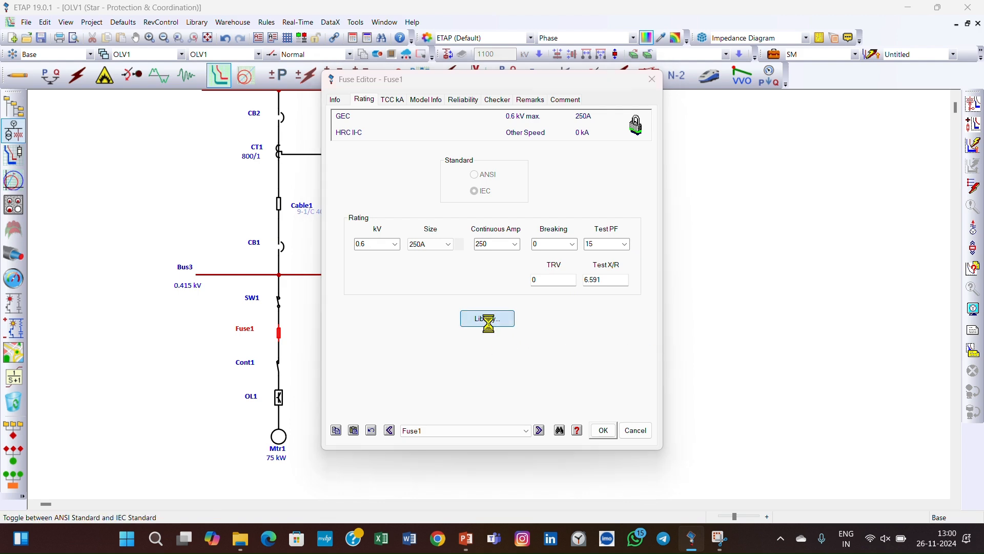
left_click(486, 318)
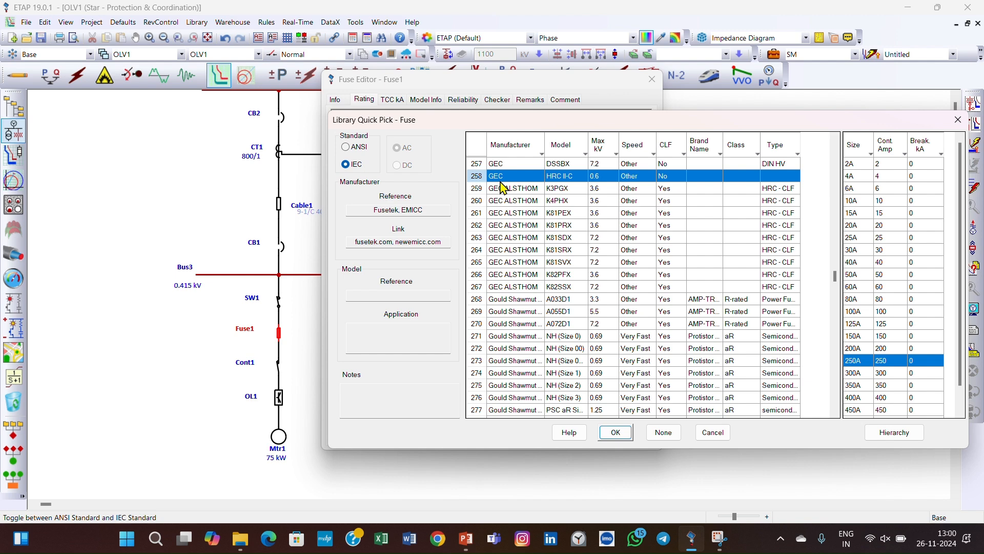
mouse_move(585, 190)
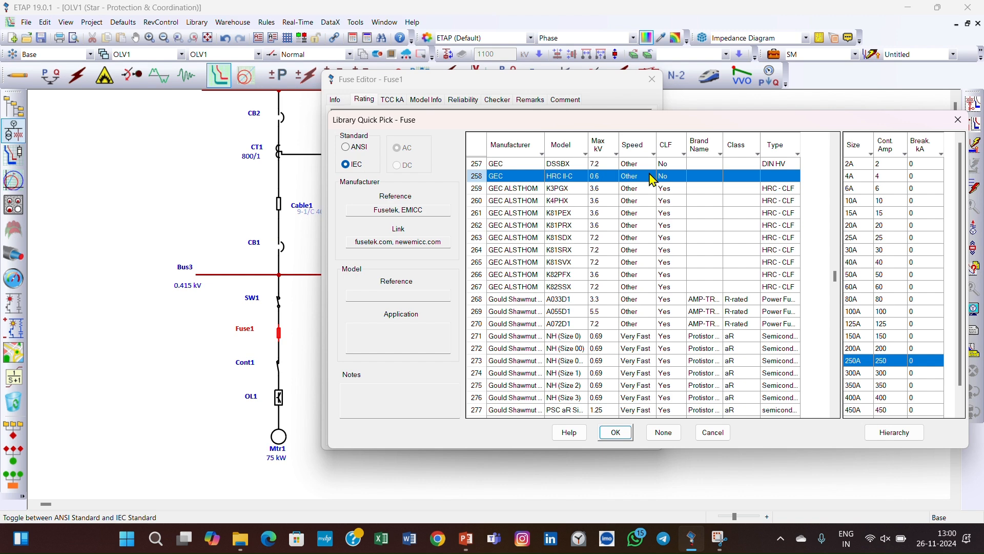
mouse_move(559, 191)
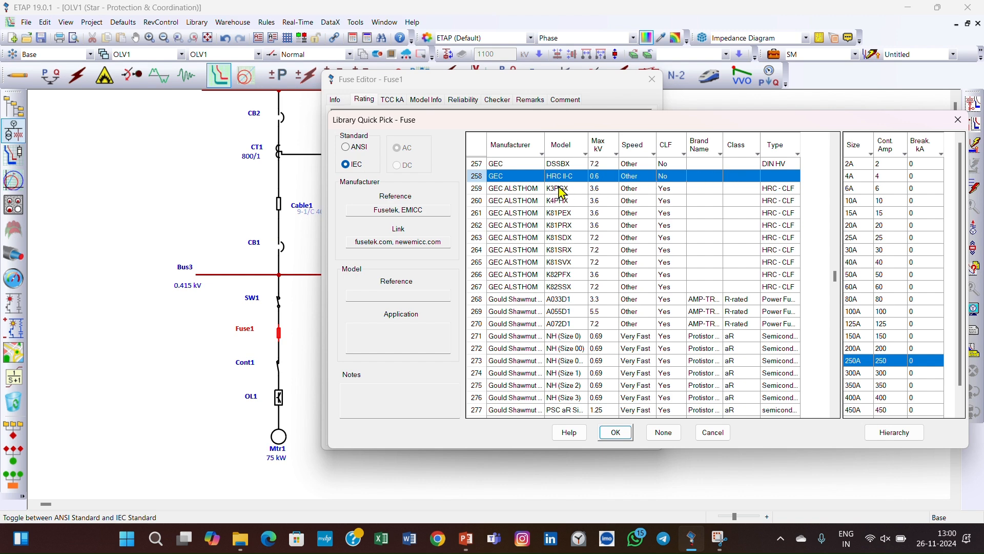
mouse_move(559, 195)
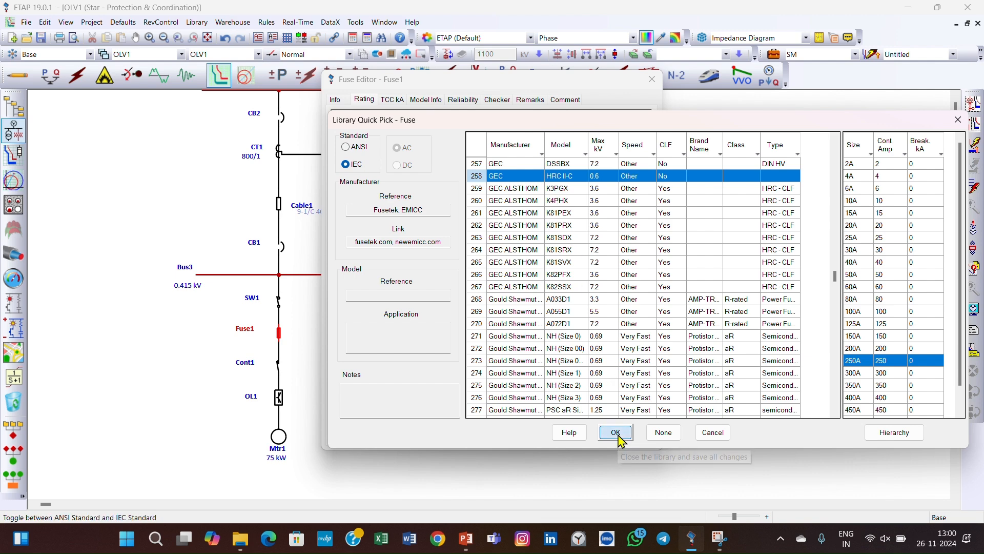
left_click(614, 432)
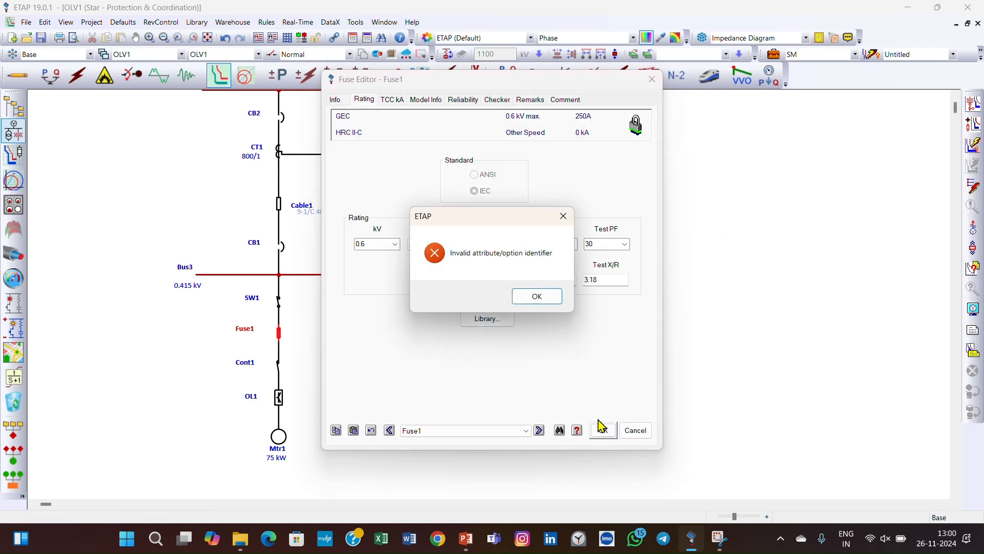
left_click(536, 296)
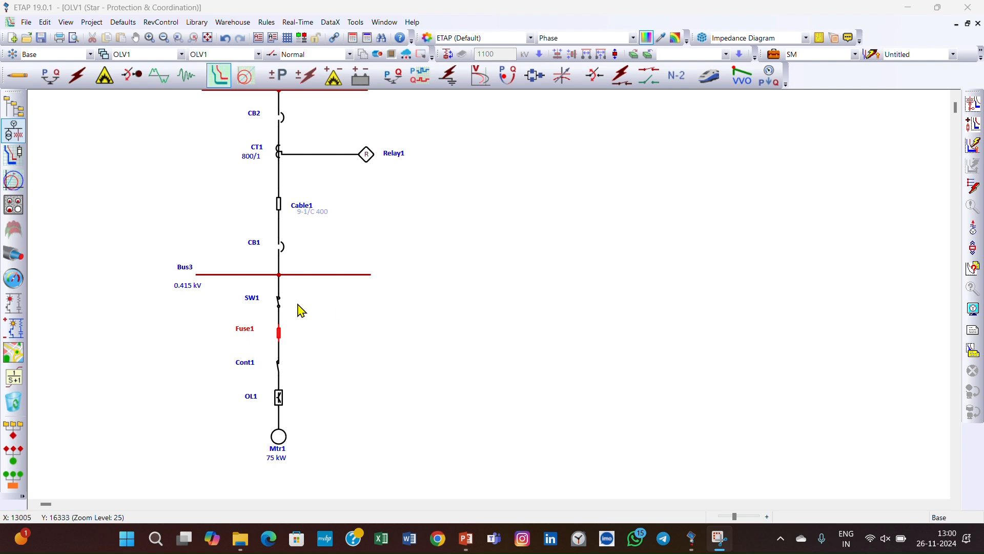
Step: Open switch SW1's editor and view its Reliability tab parameters
double_click(278, 305)
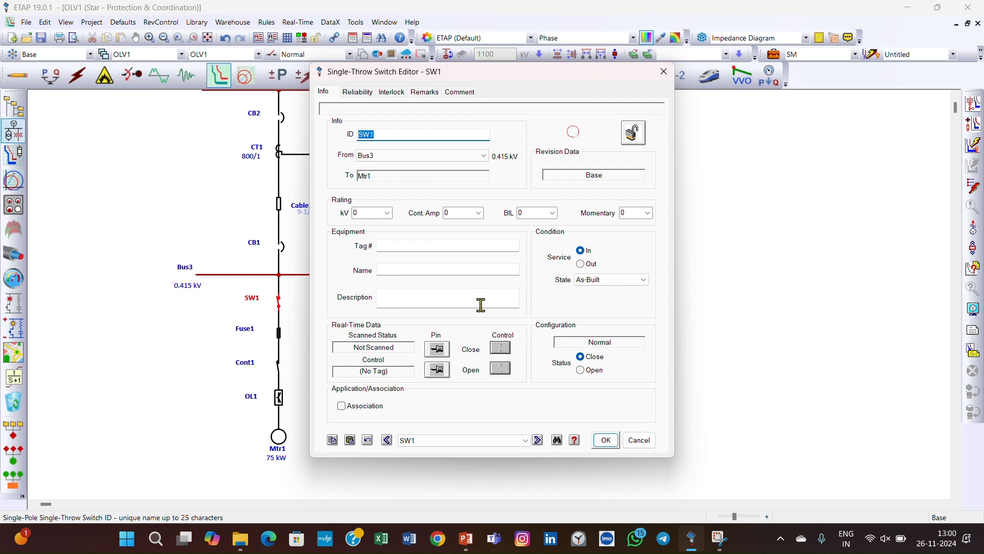
left_click(356, 92)
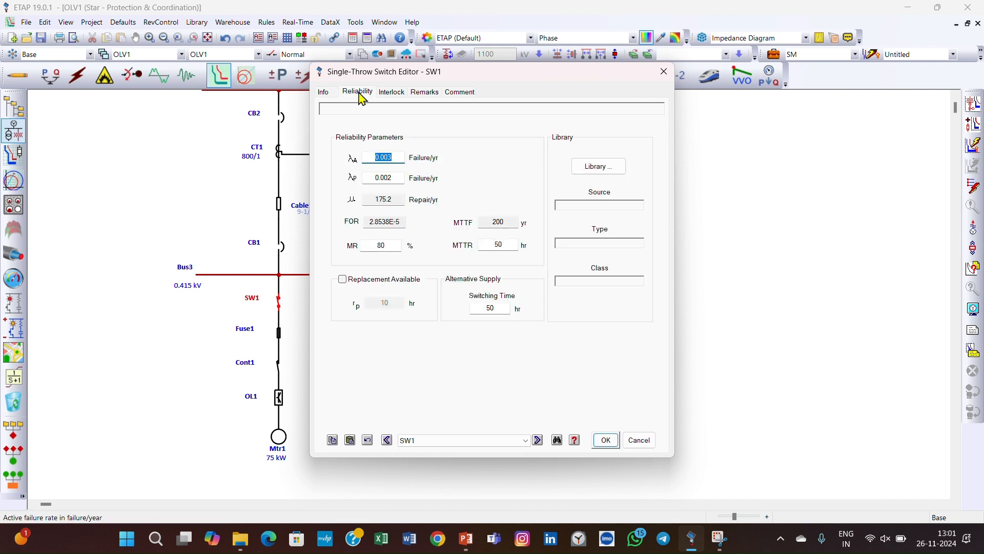
left_click(322, 92)
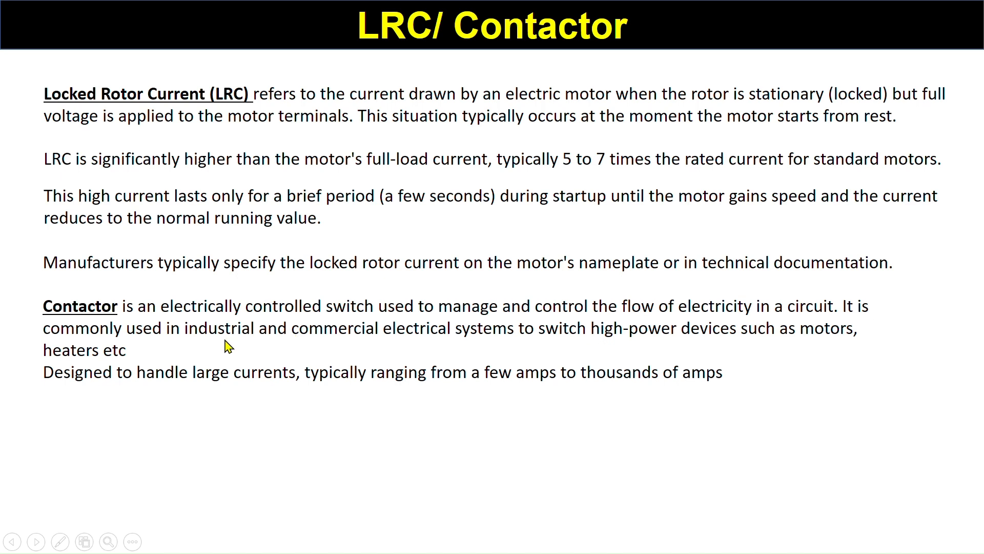
mouse_move(276, 322)
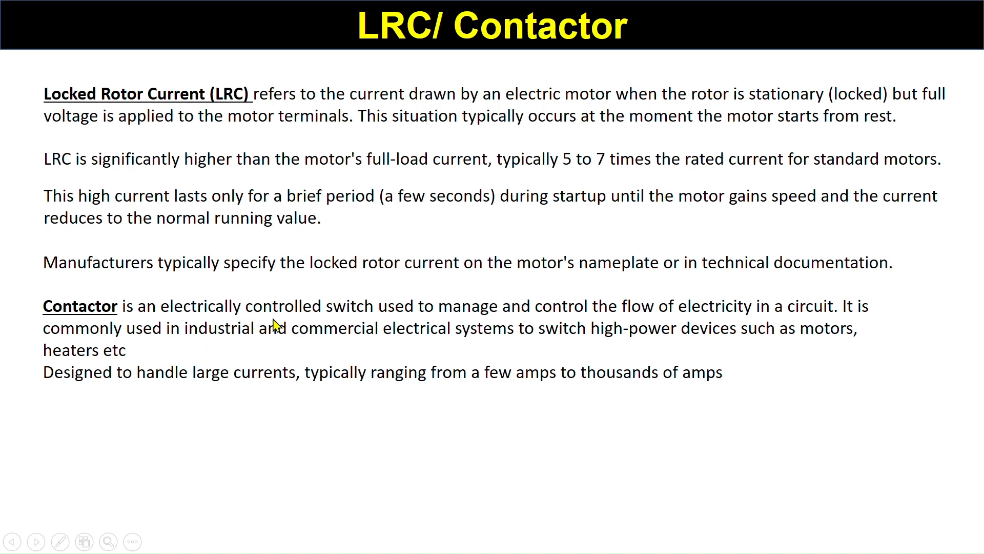
mouse_move(386, 332)
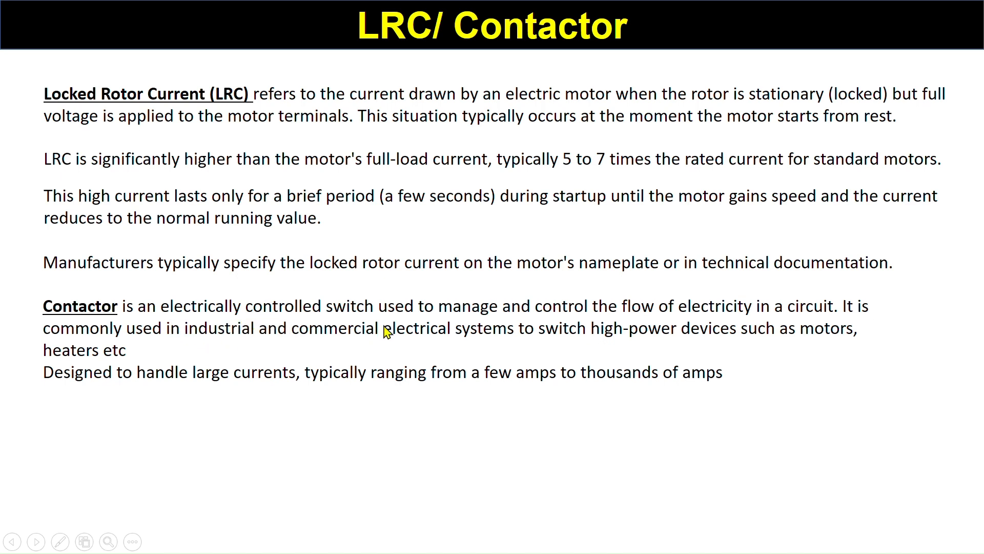
mouse_move(747, 327)
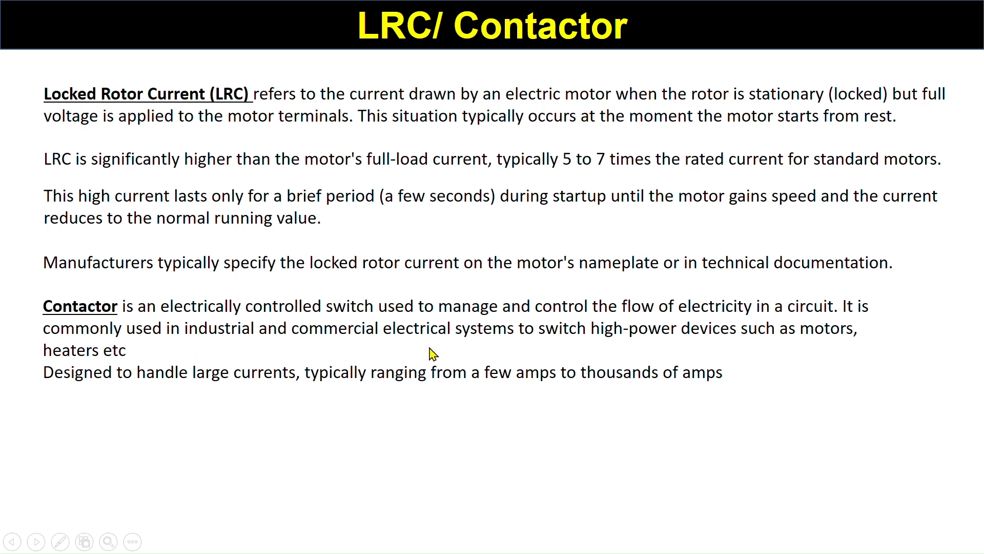
mouse_move(531, 352)
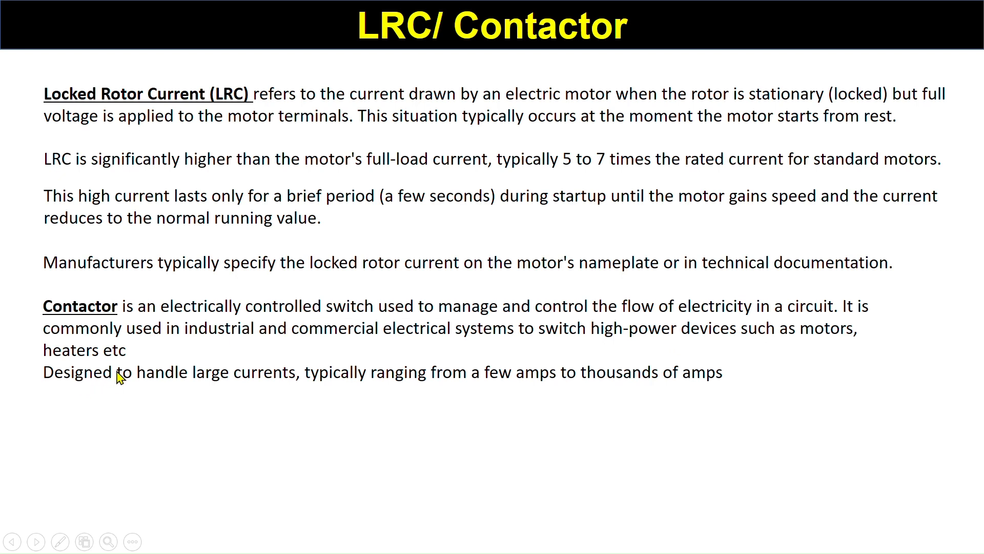
mouse_move(296, 392)
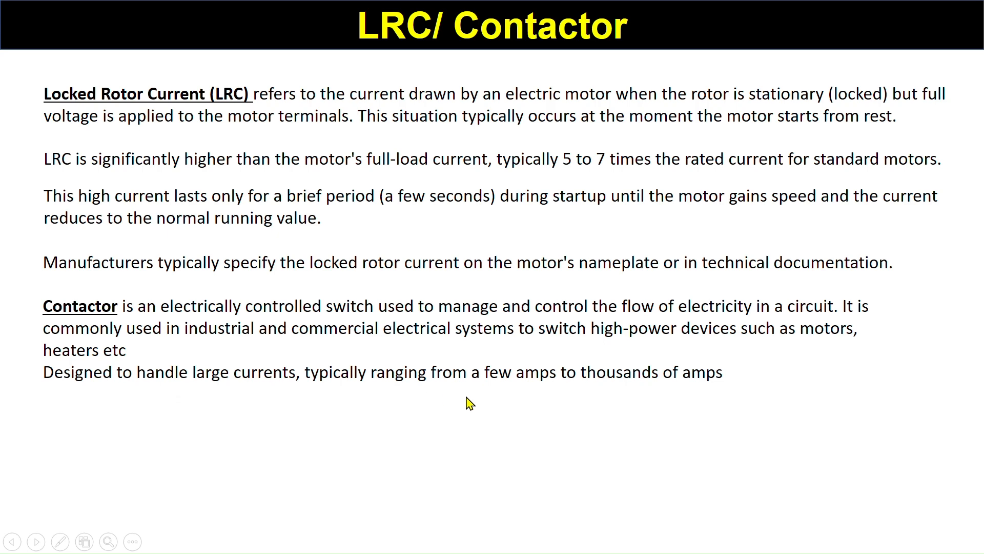
mouse_move(737, 395)
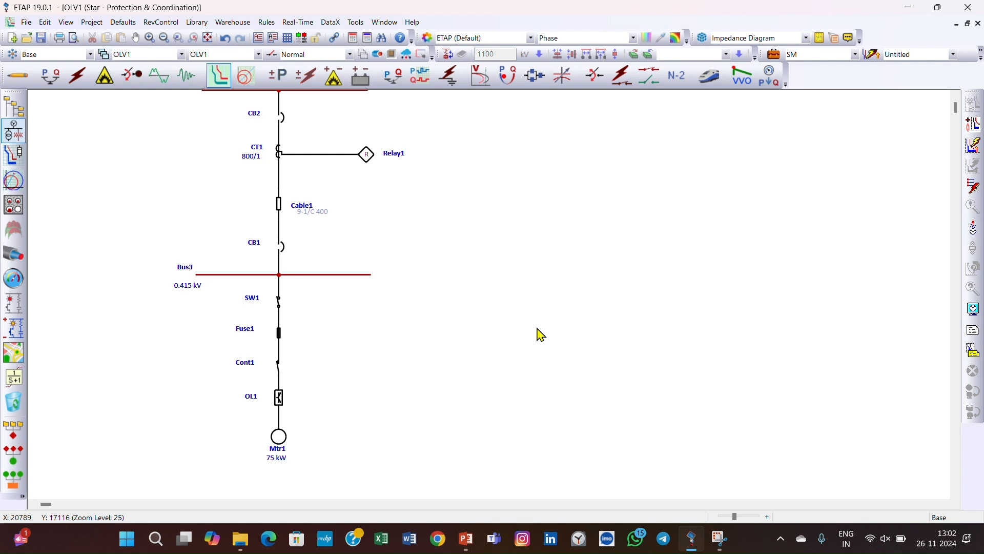
mouse_move(429, 109)
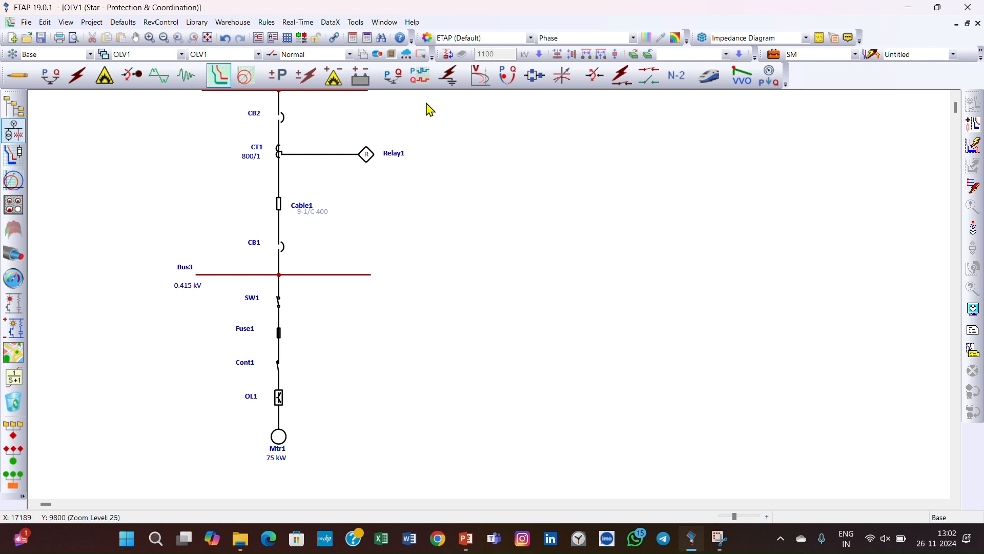
mouse_move(541, 319)
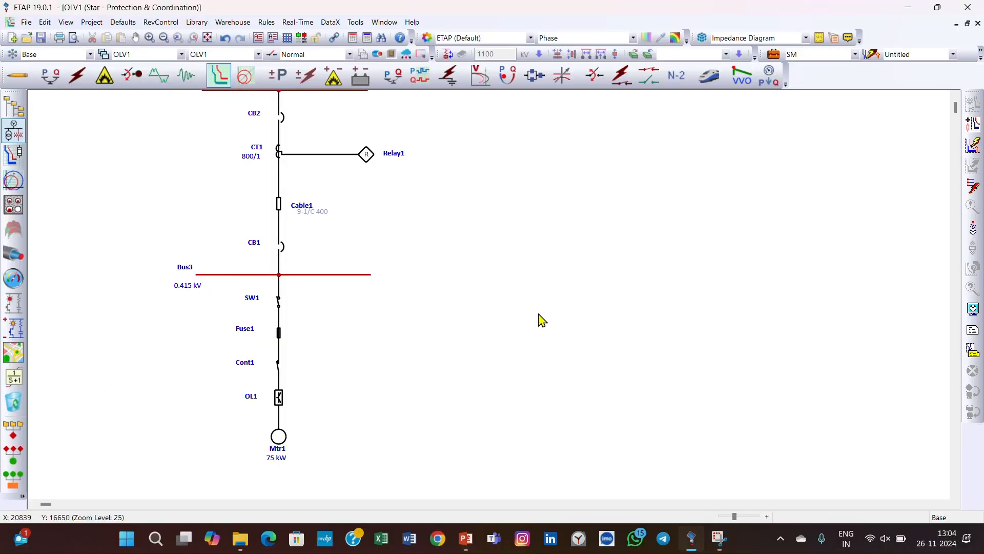
mouse_move(315, 454)
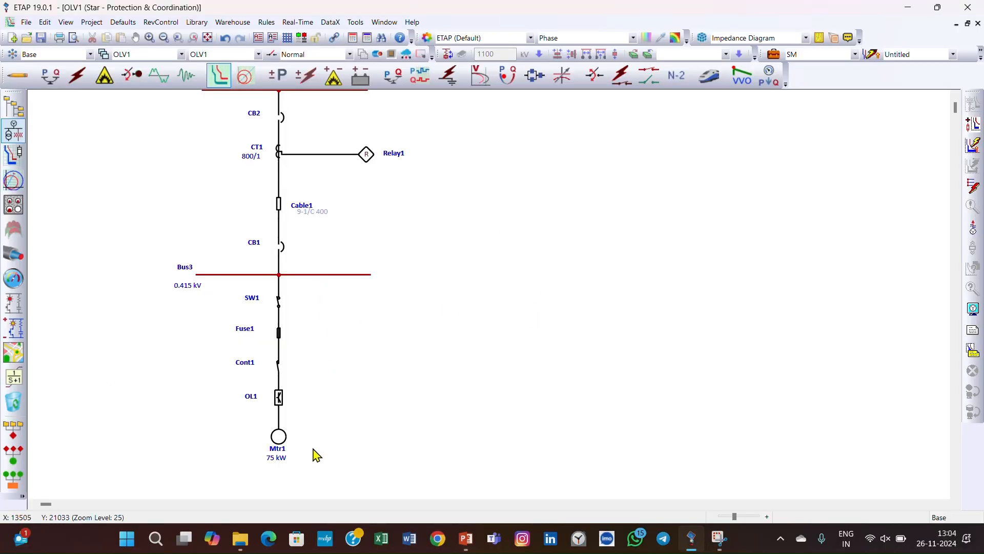
mouse_move(239, 451)
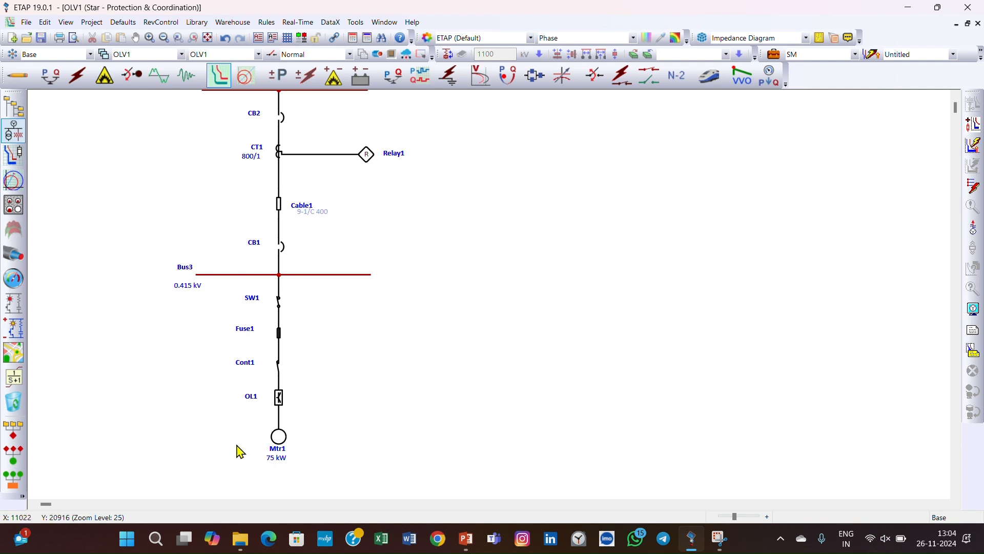
mouse_move(302, 327)
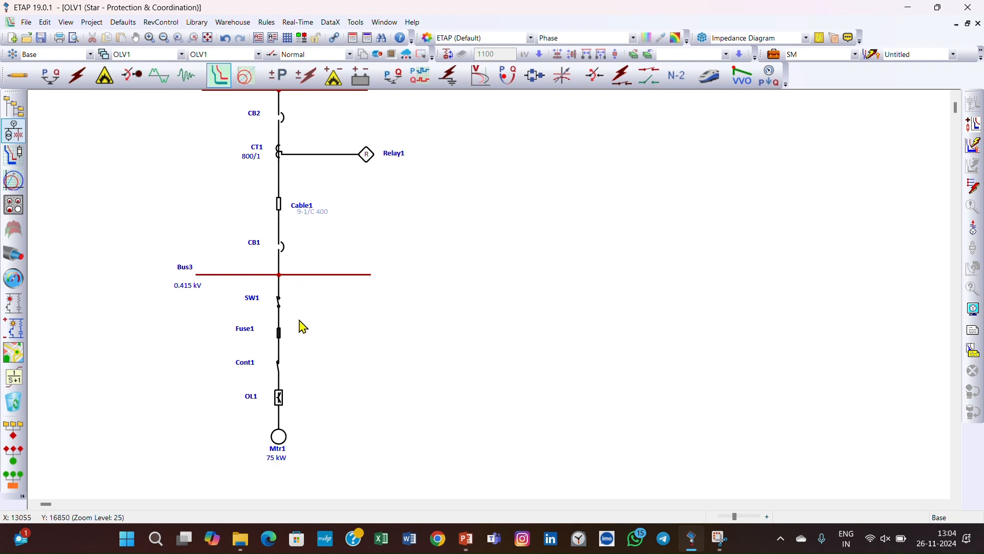
mouse_move(326, 335)
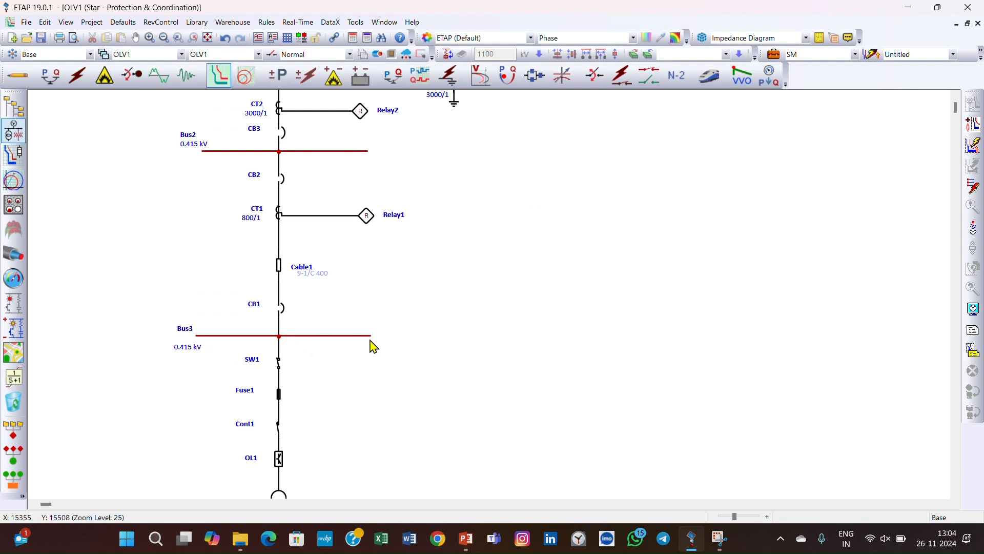
mouse_move(367, 268)
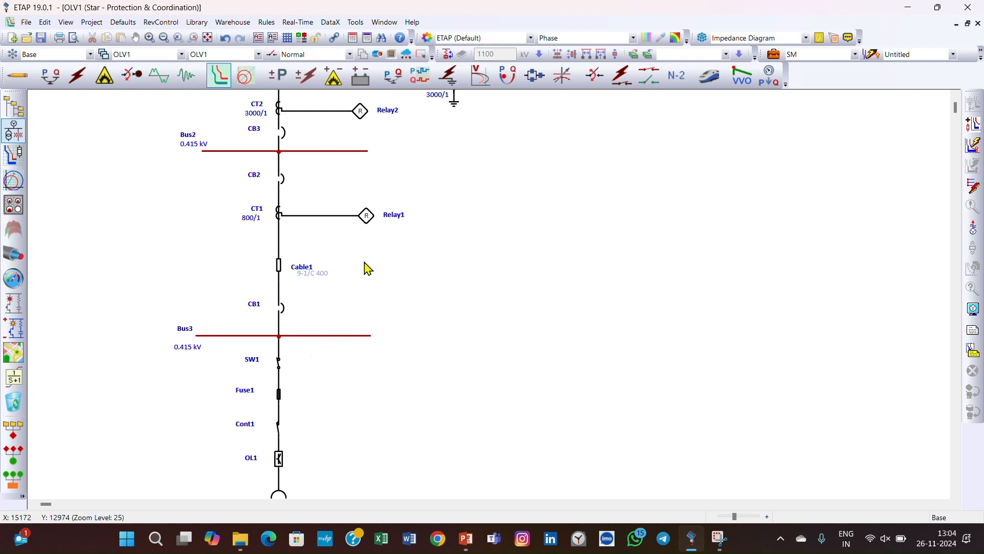
mouse_move(883, 173)
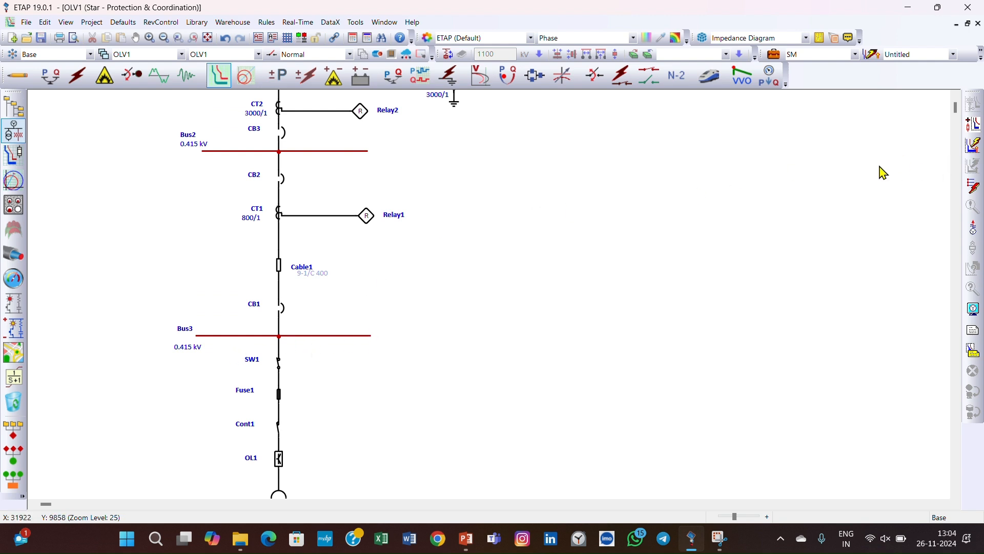